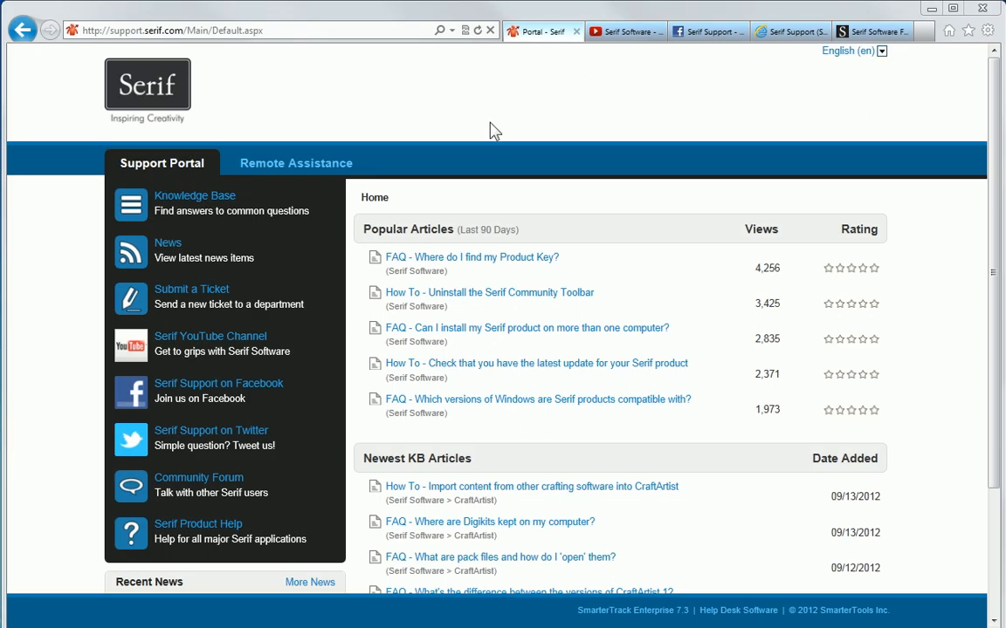
- Switch through the Serif YouTube, Facebook, Twitter and Serif Software browser tabs in turn
{"action": "left_click", "coordinate": [625, 32]}
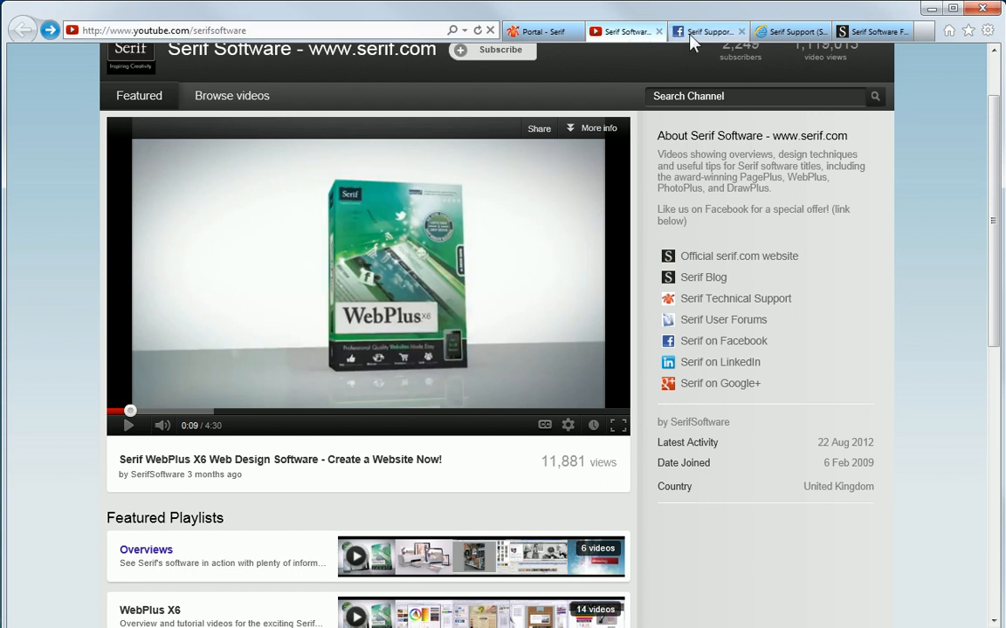
{"action": "left_click", "coordinate": [707, 31]}
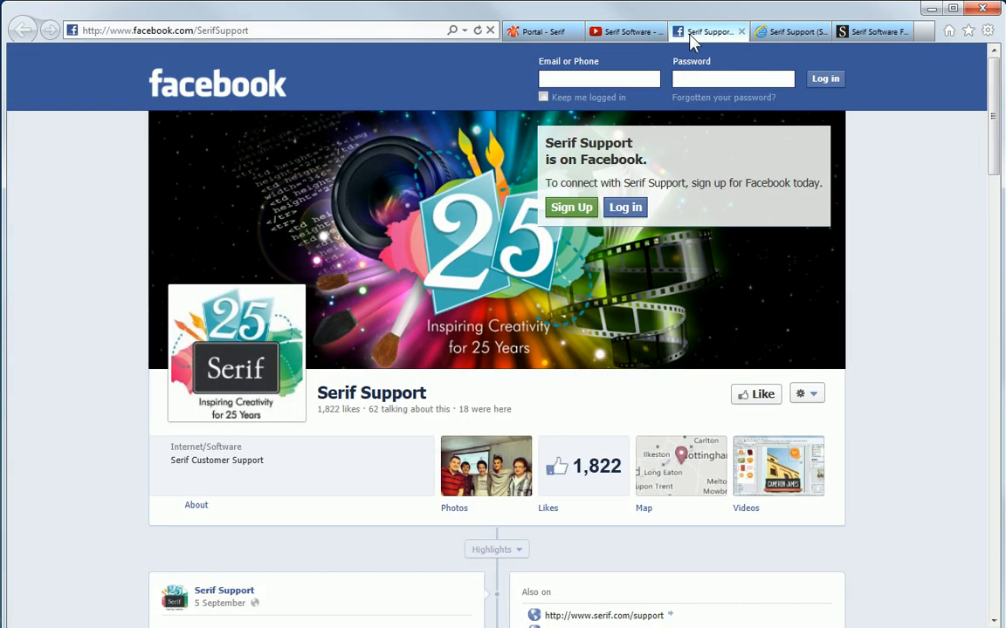
{"action": "left_click", "coordinate": [786, 31]}
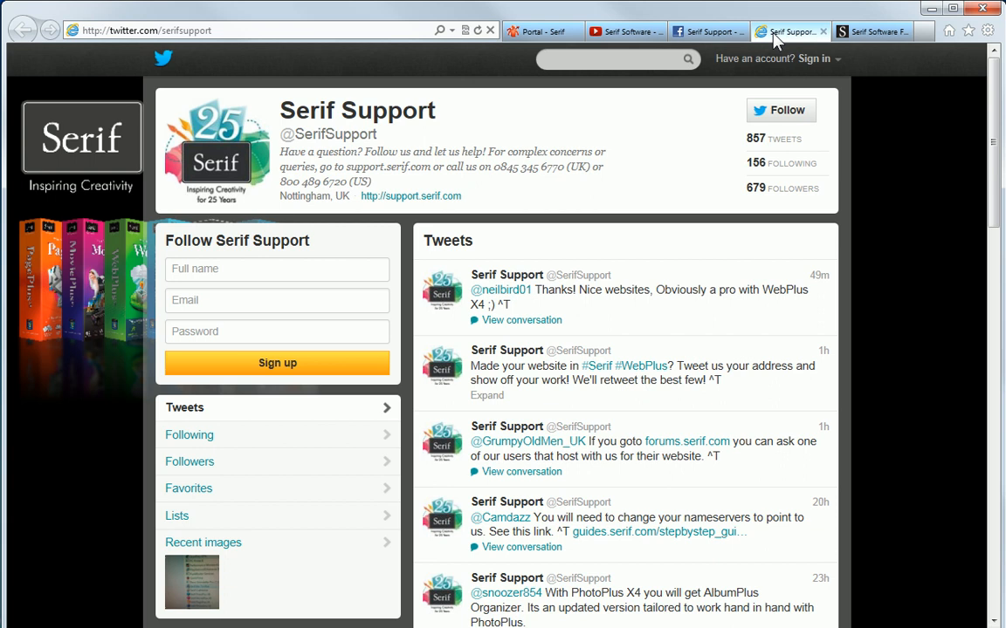
{"action": "left_click", "coordinate": [869, 31]}
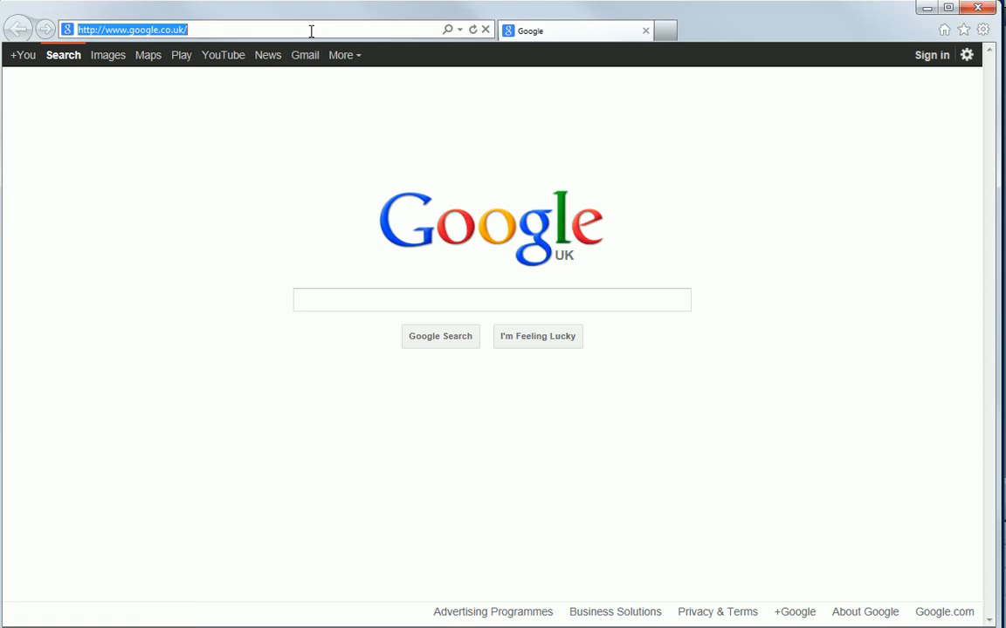
- Enter support.serif.com in the address bar and load the site
{"action": "type", "text": "support.serif"}
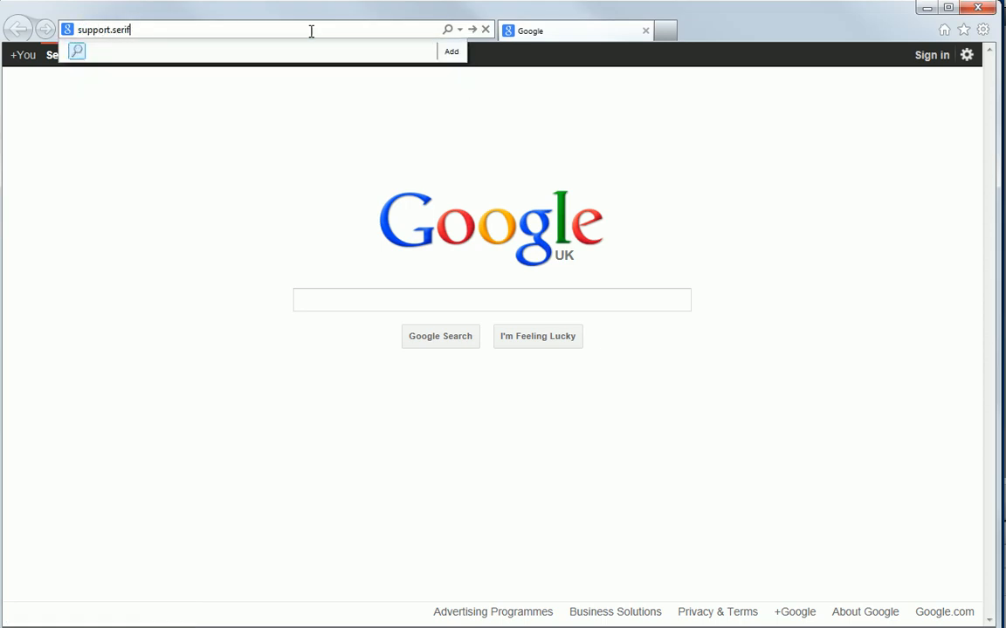
{"action": "type", "text": ".com"}
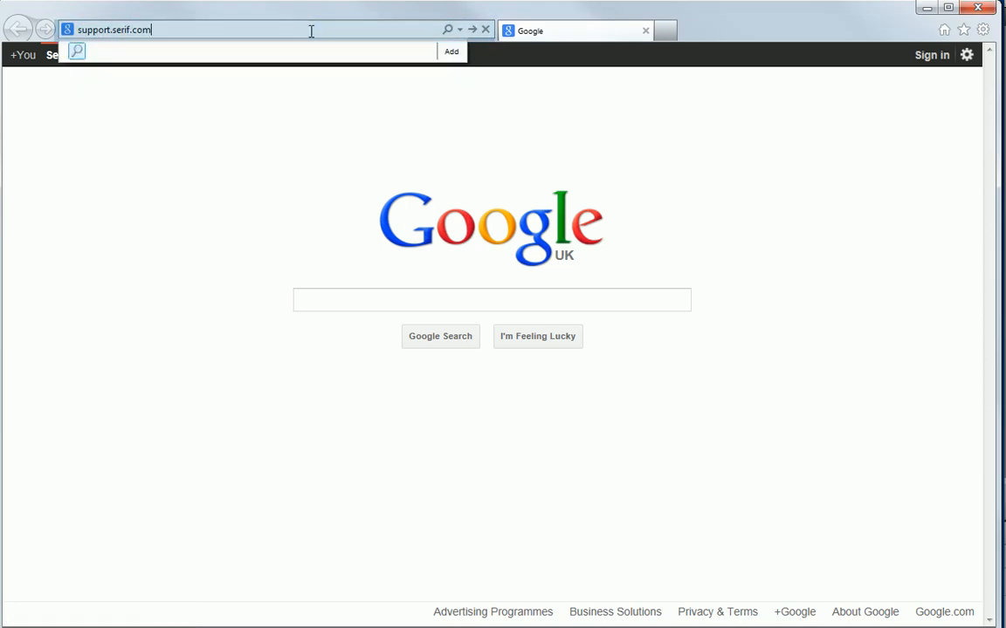
{"action": "key", "text": "Return"}
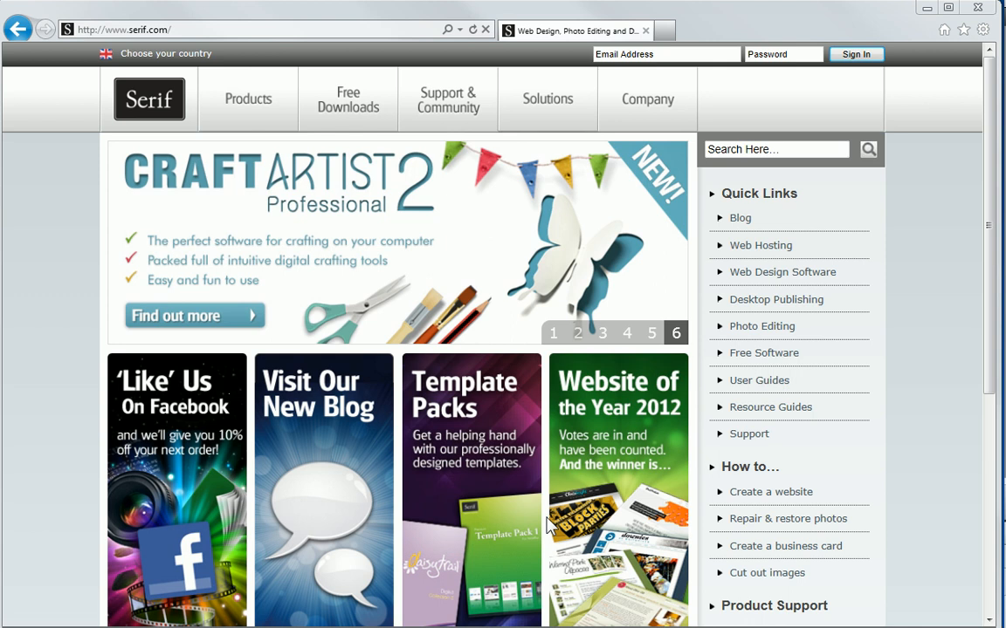
- Go via Support & Community to the support portal link and reach the Support Portal home
{"action": "left_click", "coordinate": [551, 331]}
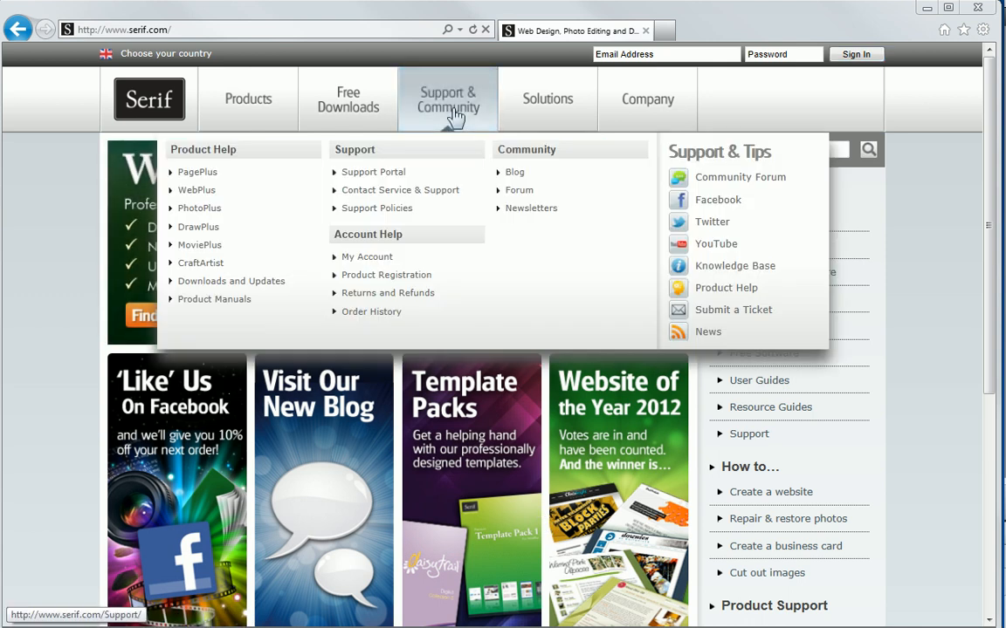
{"action": "left_click", "coordinate": [447, 98]}
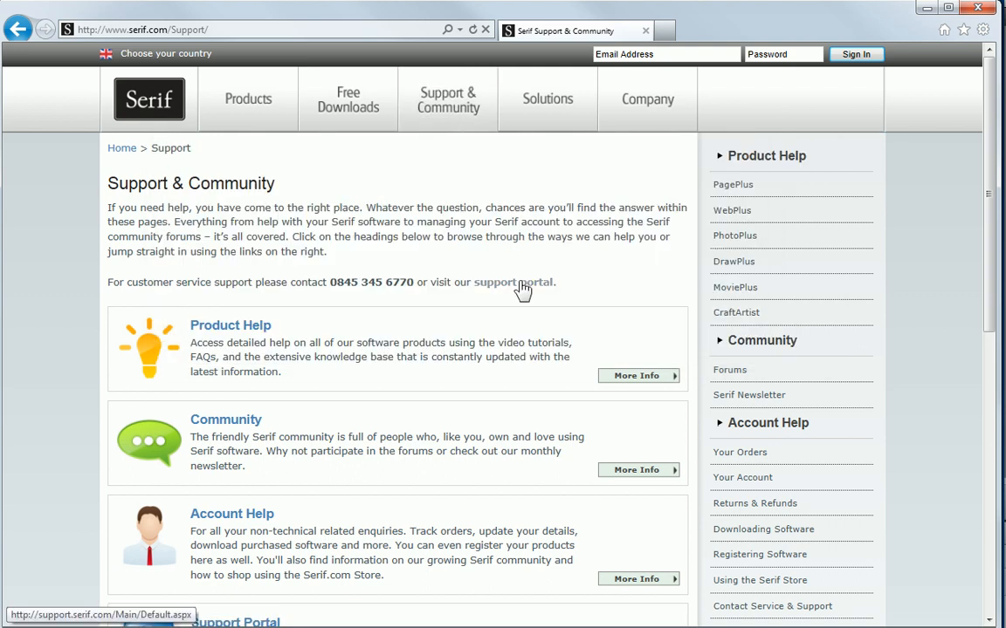
{"action": "left_click", "coordinate": [513, 283]}
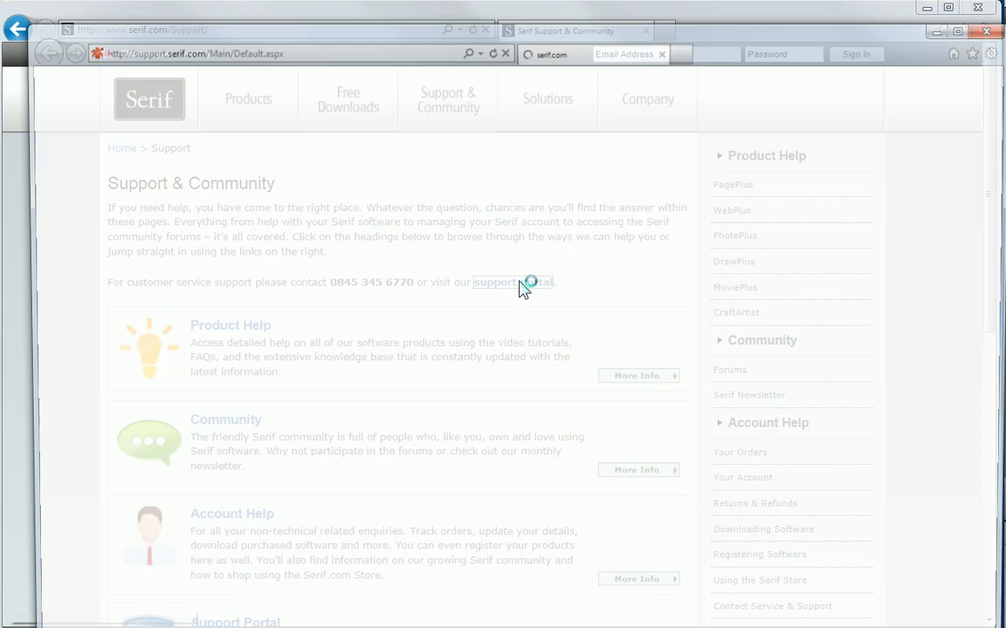
{"action": "left_click", "coordinate": [494, 283]}
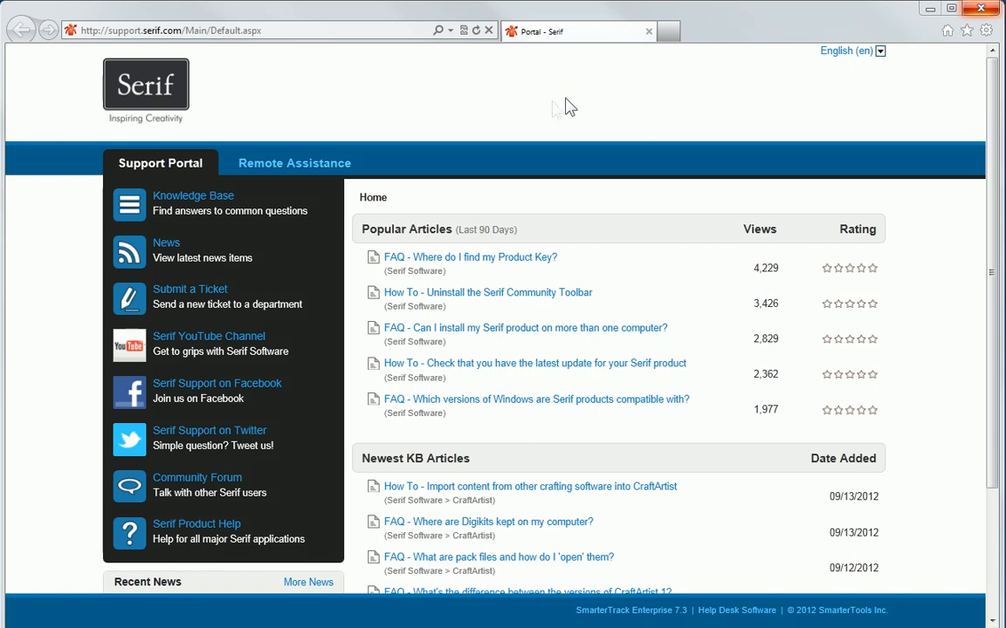
{"action": "mouse_move", "coordinate": [338, 217]}
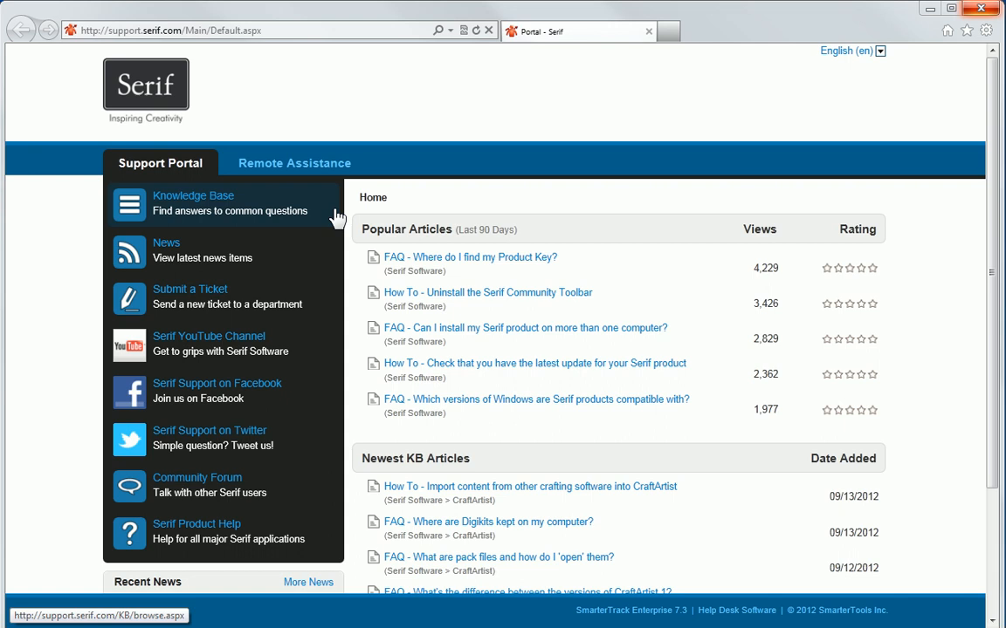
{"action": "mouse_move", "coordinate": [335, 220]}
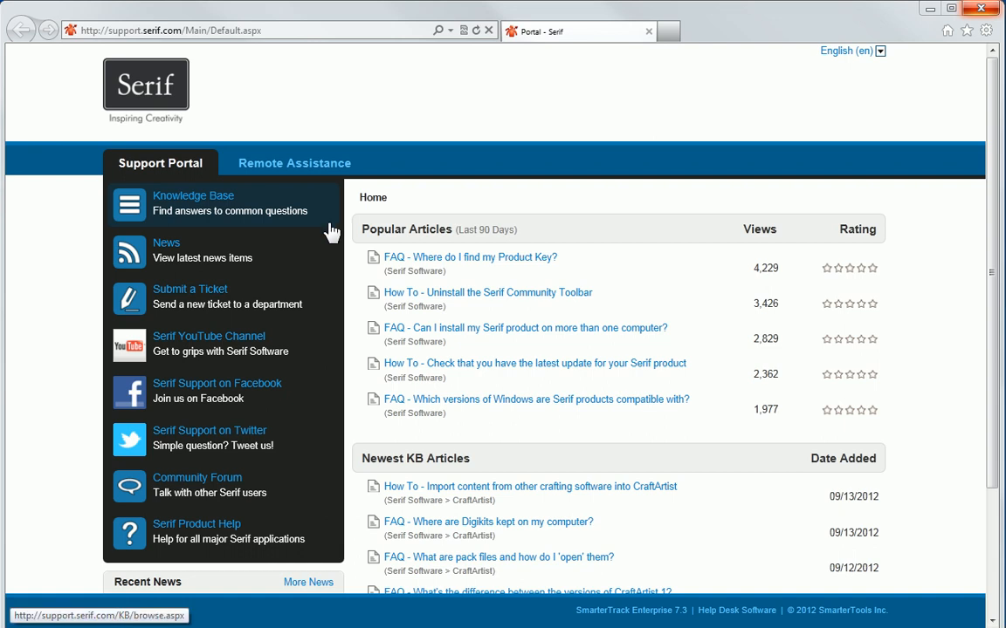
{"action": "mouse_move", "coordinate": [324, 251]}
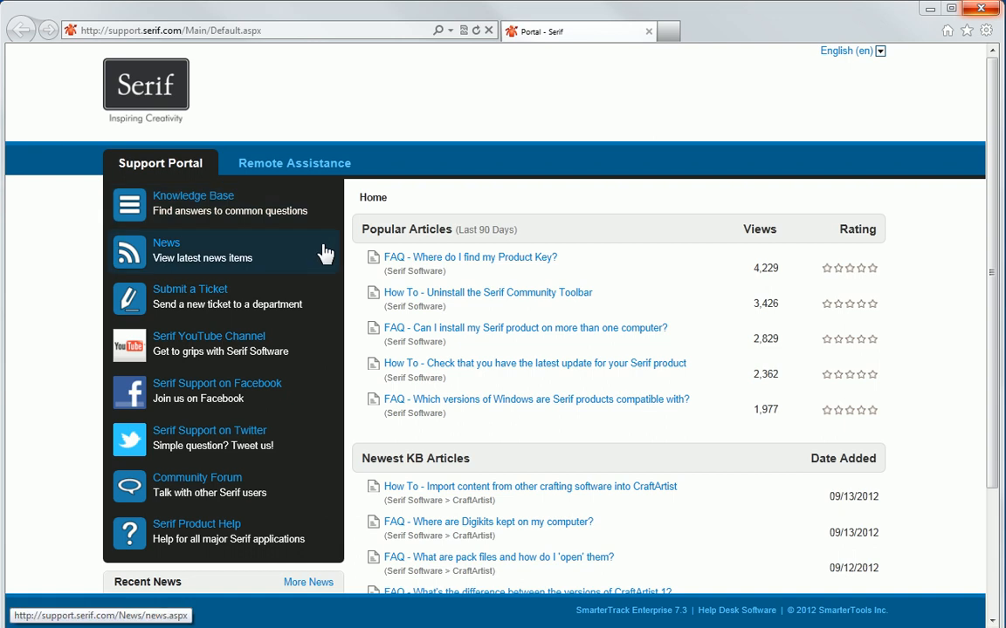
{"action": "mouse_move", "coordinate": [321, 296]}
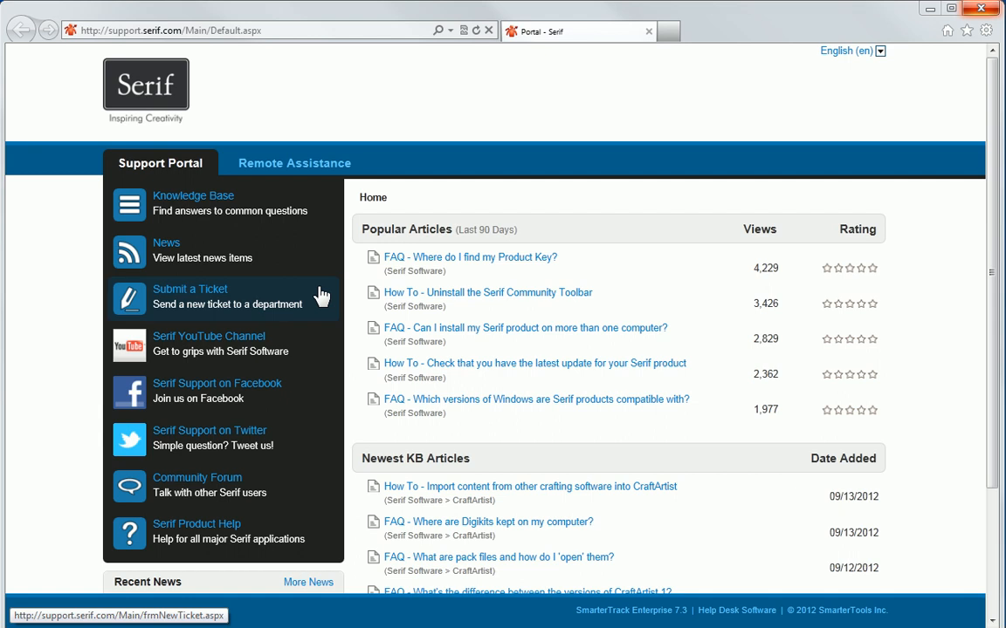
{"action": "mouse_move", "coordinate": [321, 345]}
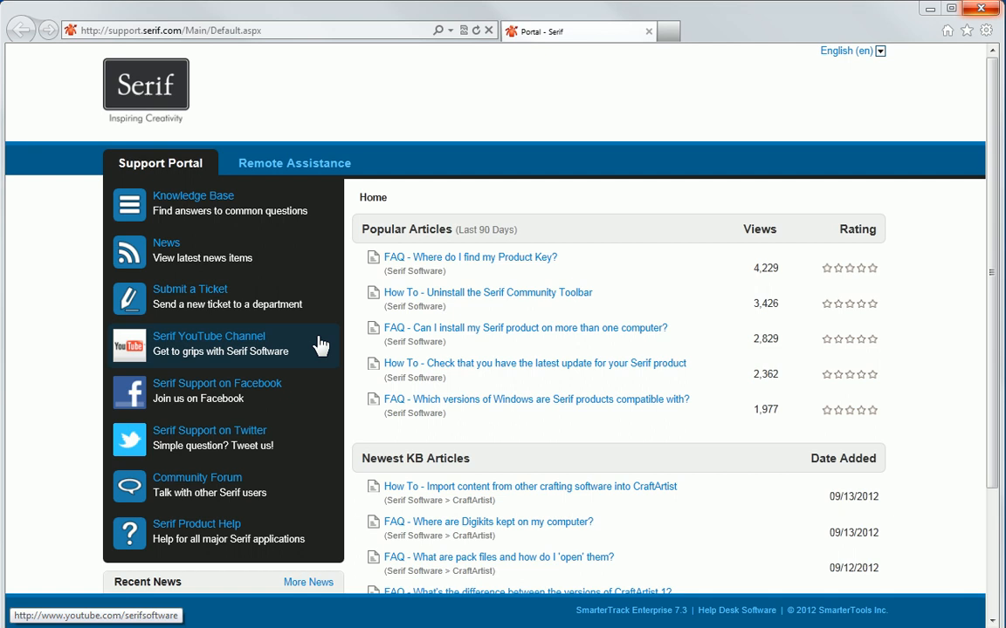
{"action": "mouse_move", "coordinate": [317, 358]}
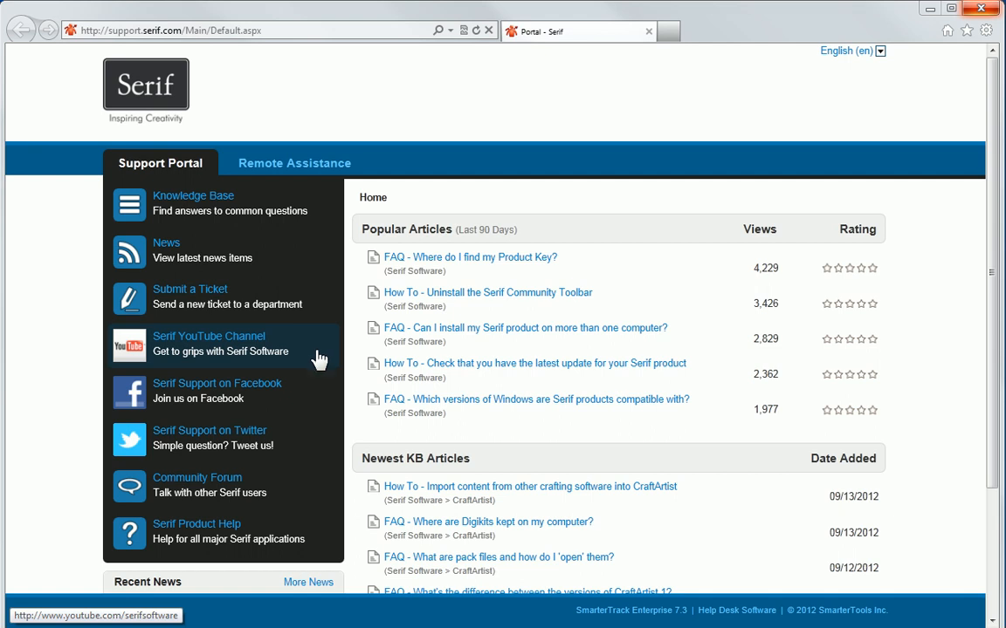
{"action": "mouse_move", "coordinate": [314, 440]}
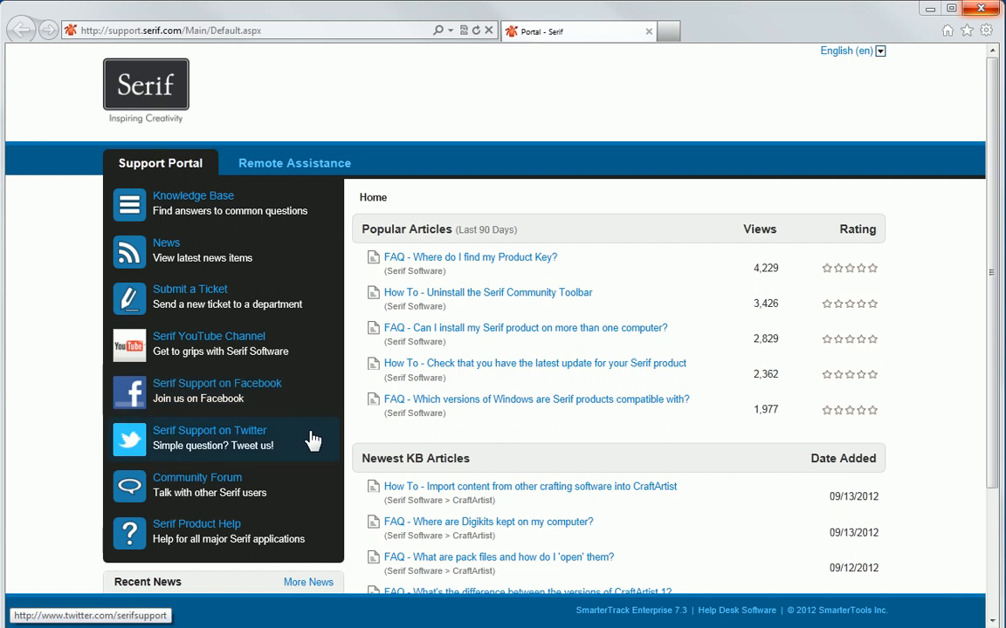
{"action": "mouse_move", "coordinate": [311, 485]}
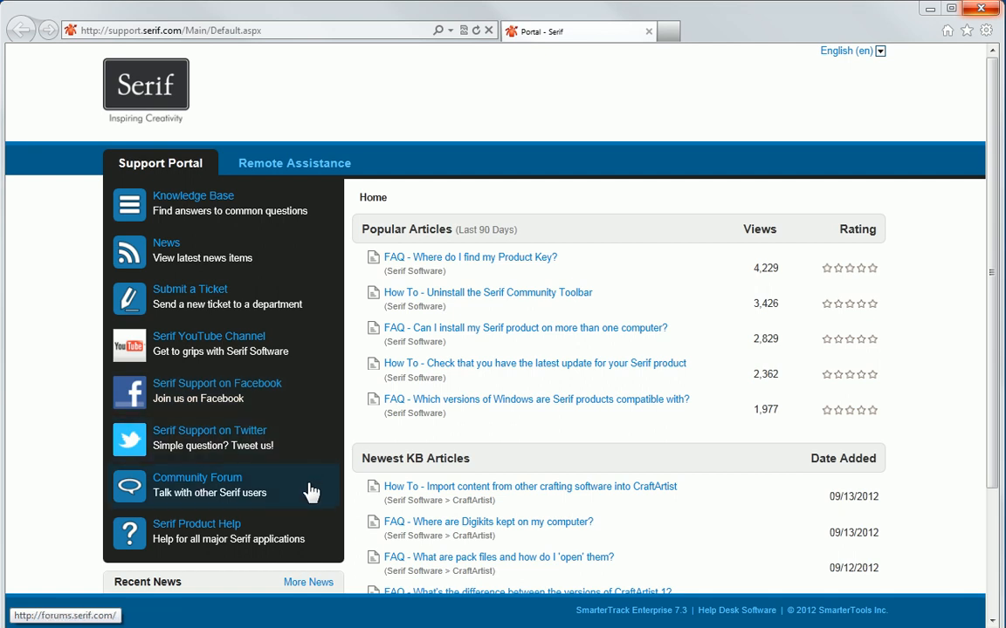
{"action": "mouse_move", "coordinate": [307, 533]}
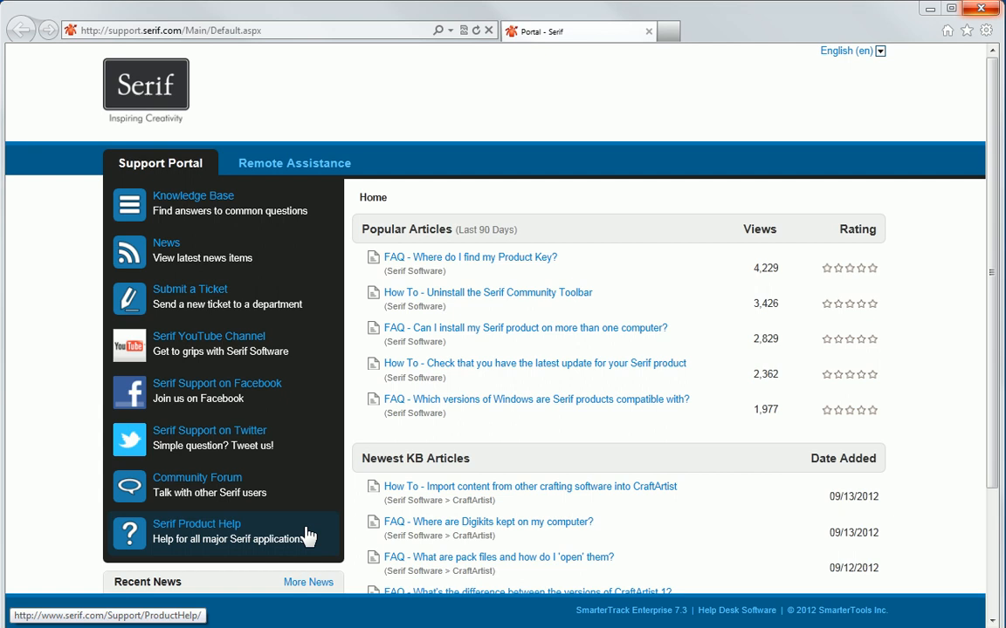
{"action": "mouse_move", "coordinate": [356, 545]}
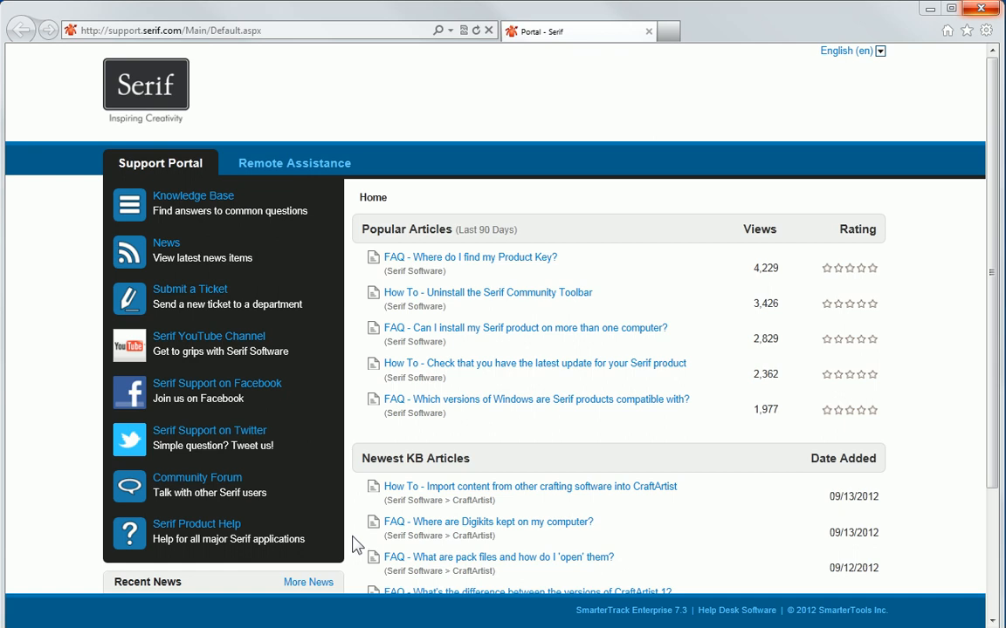
{"action": "mouse_move", "coordinate": [290, 204]}
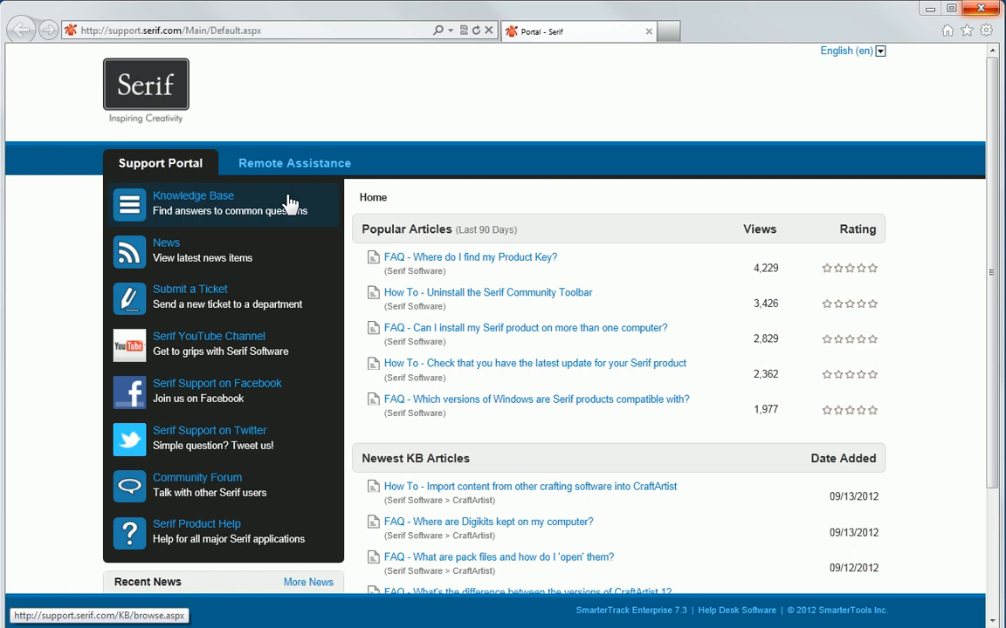
- Browse the knowledge base folder list and open the Customer Service folder
{"action": "left_click", "coordinate": [192, 195]}
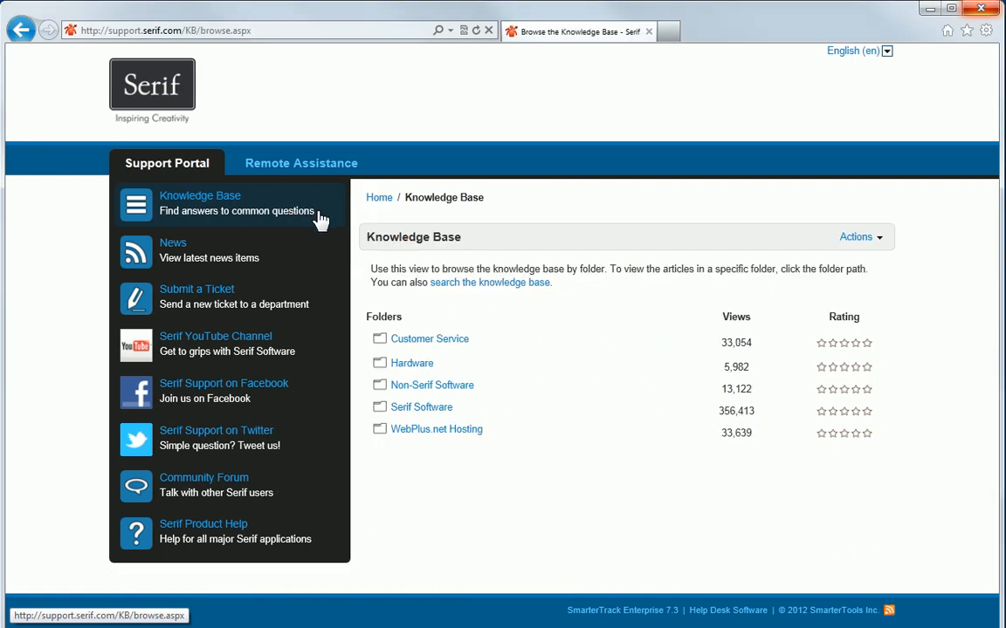
{"action": "mouse_move", "coordinate": [499, 244]}
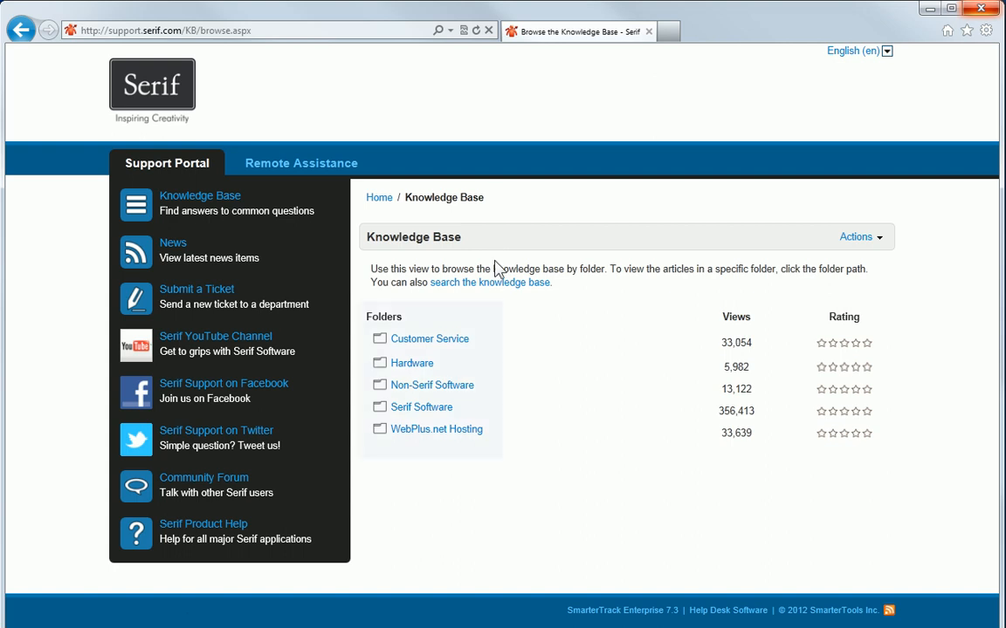
{"action": "mouse_move", "coordinate": [412, 364]}
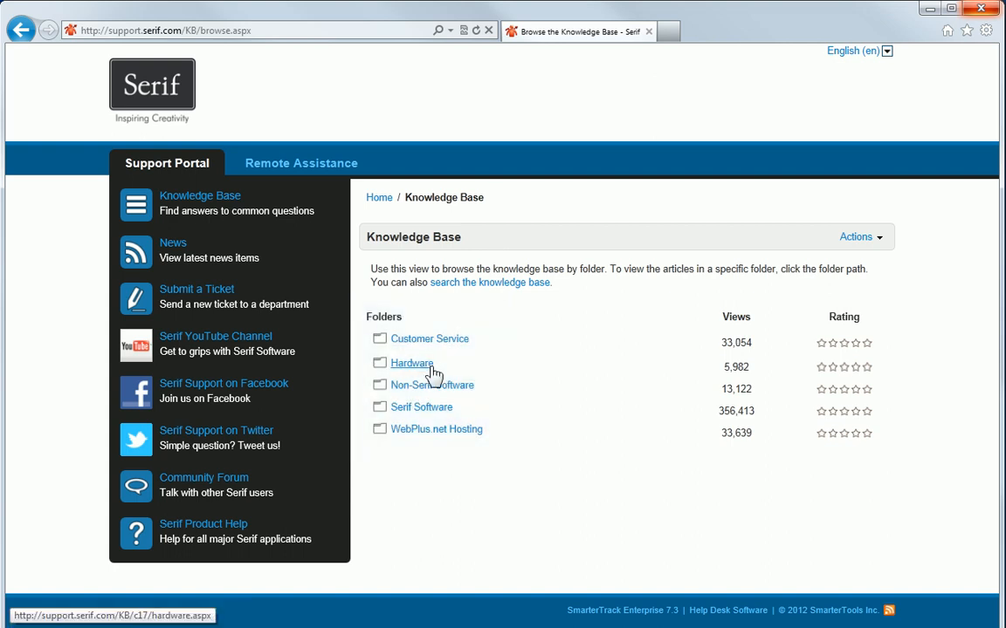
{"action": "mouse_move", "coordinate": [454, 429]}
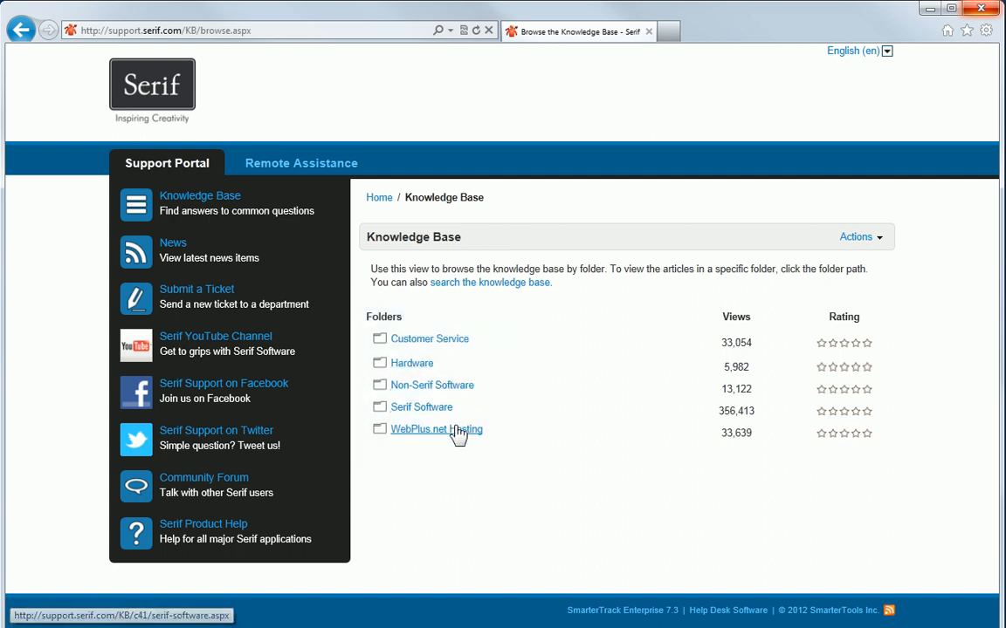
{"action": "mouse_move", "coordinate": [539, 464]}
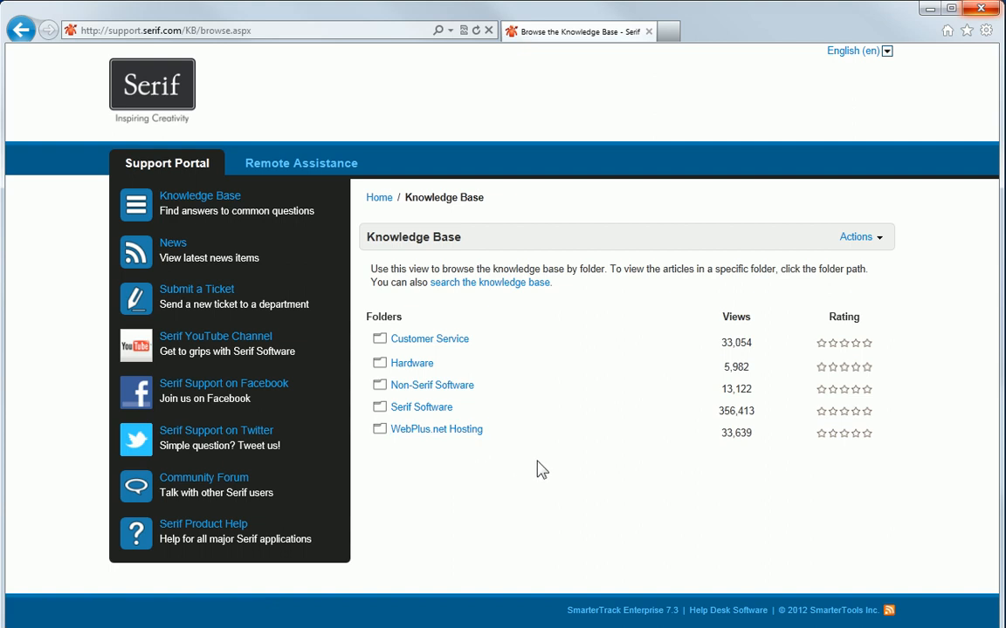
{"action": "left_click", "coordinate": [430, 339]}
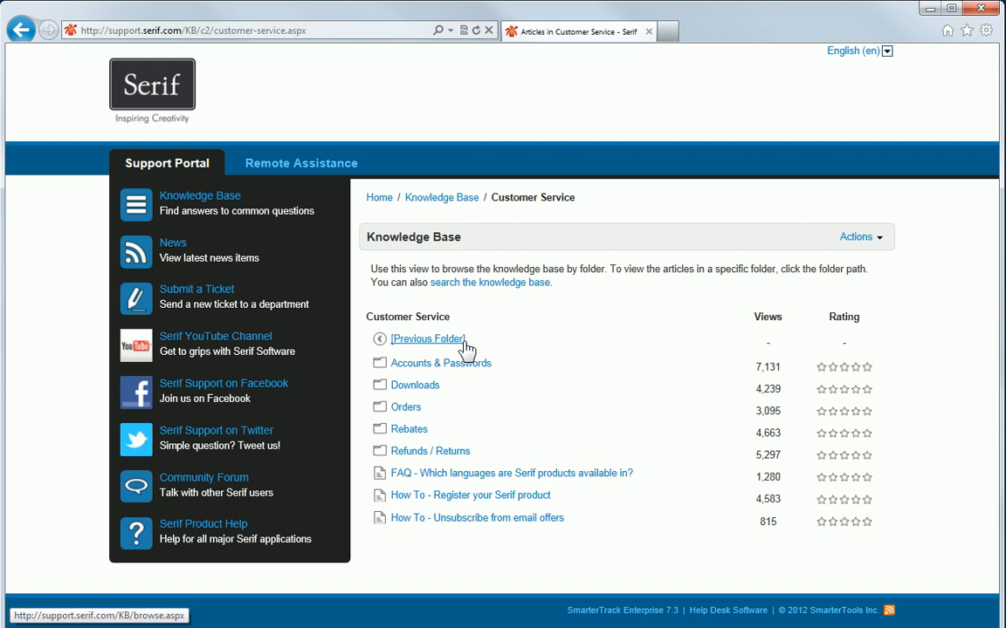
- Return to the top-level folders, browse Hardware, then go back up and scroll the folder list
{"action": "left_click", "coordinate": [440, 363]}
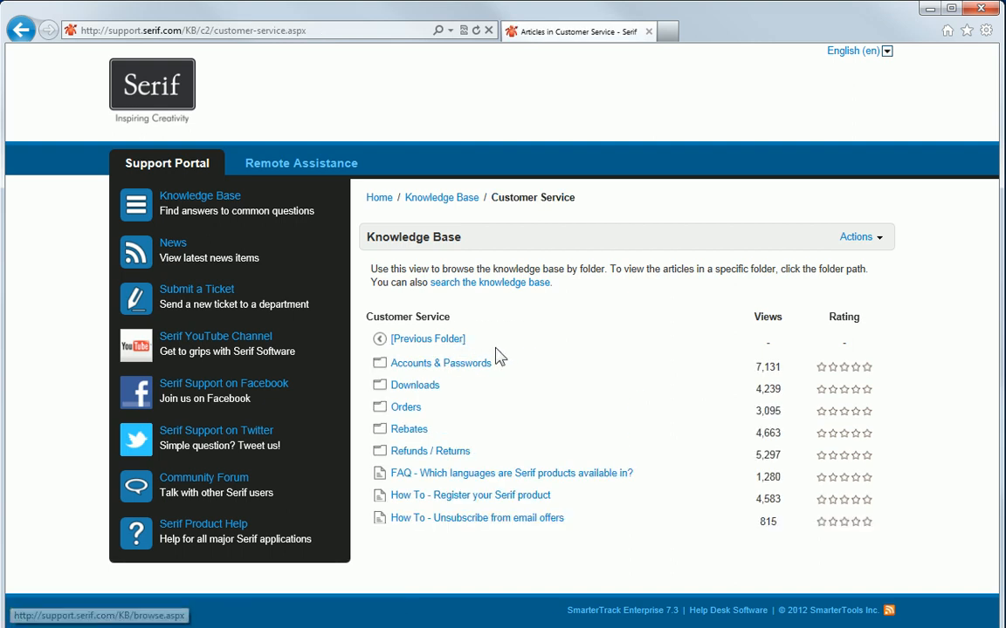
{"action": "mouse_move", "coordinate": [541, 359]}
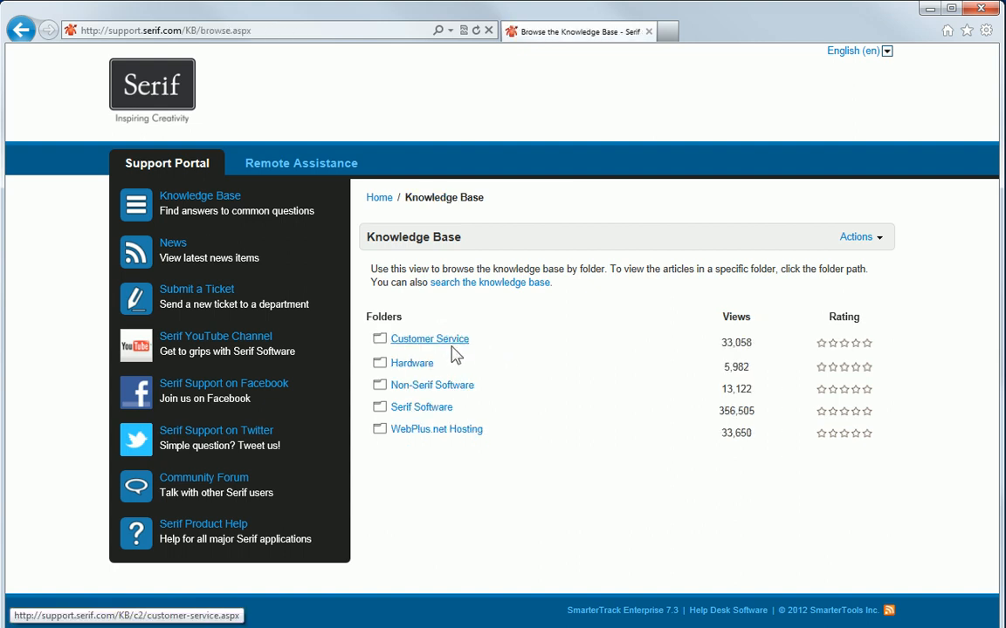
{"action": "left_click", "coordinate": [412, 363]}
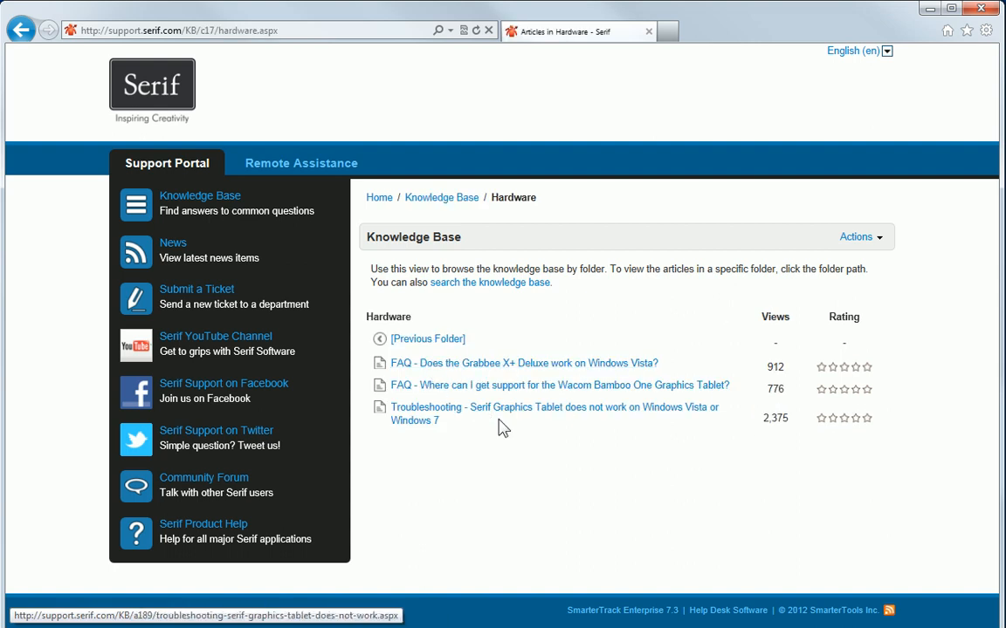
{"action": "mouse_move", "coordinate": [529, 450]}
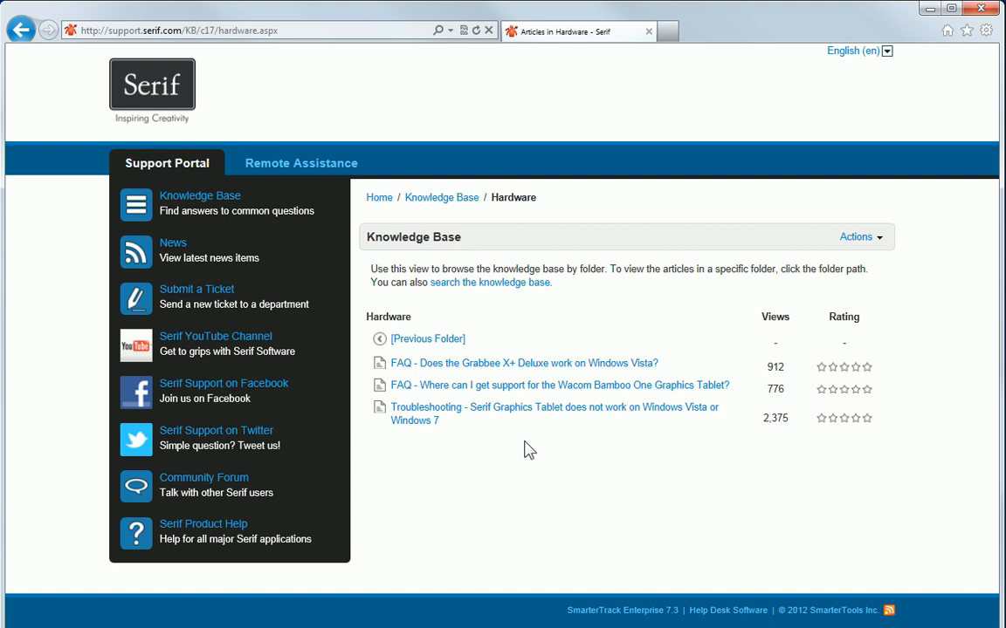
{"action": "mouse_move", "coordinate": [428, 339]}
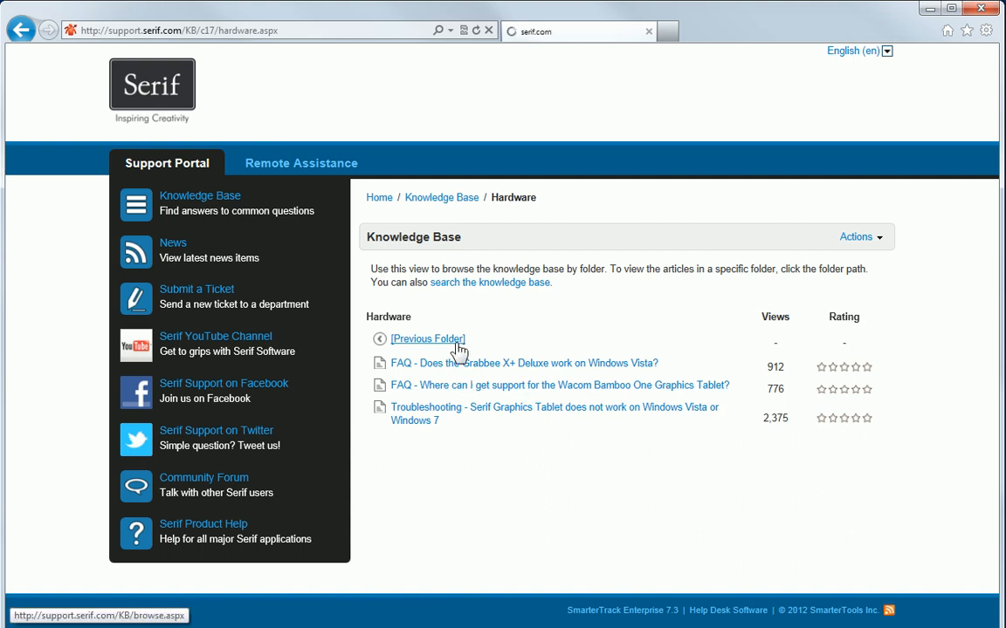
{"action": "left_click", "coordinate": [428, 338]}
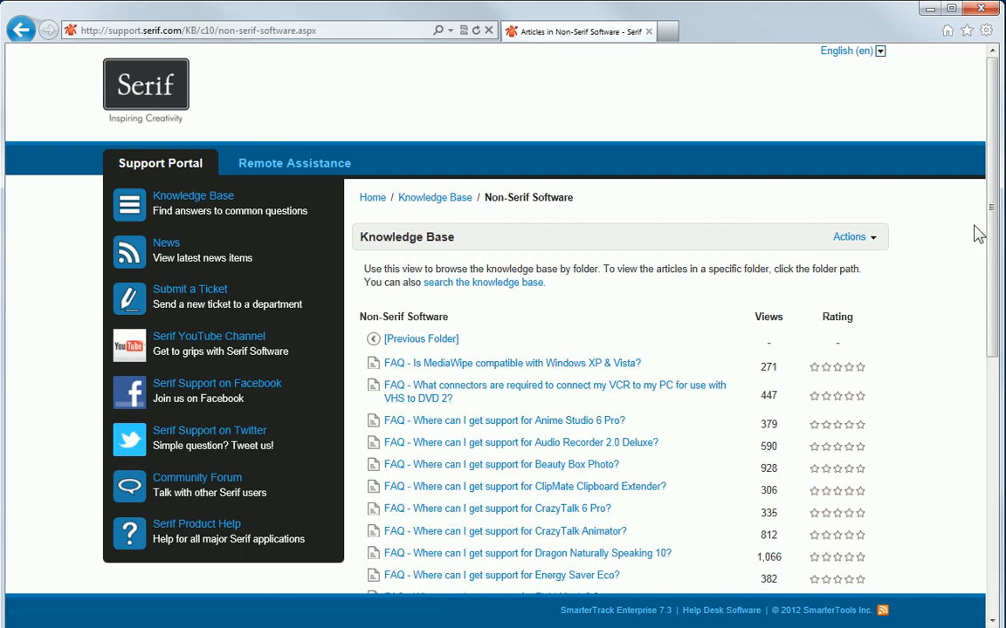
{"action": "scroll", "scroll_direction": "down", "scroll_amount": 3}
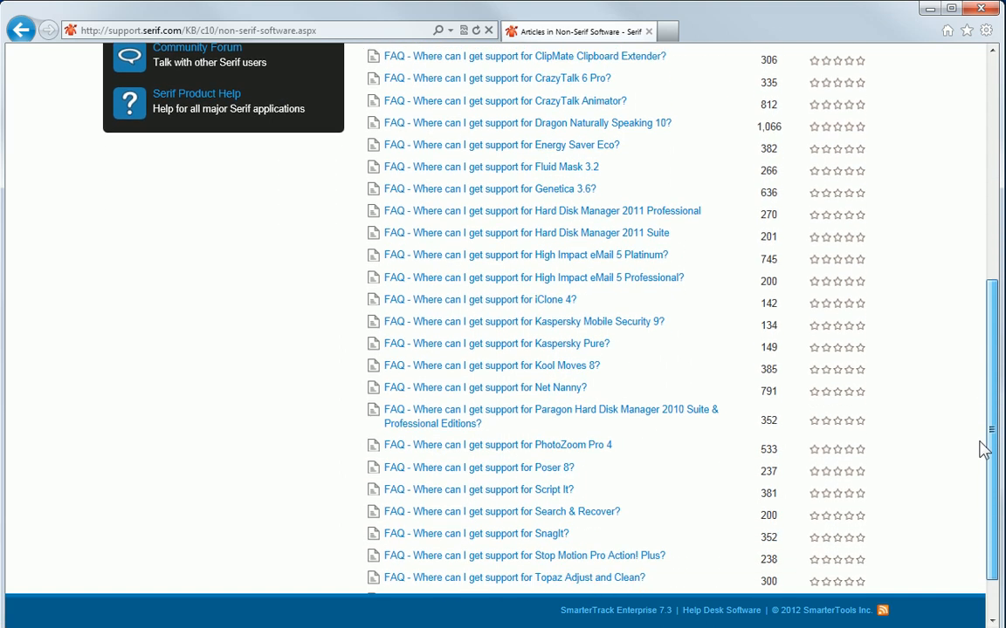
{"action": "scroll", "scroll_direction": "up", "scroll_amount": 3}
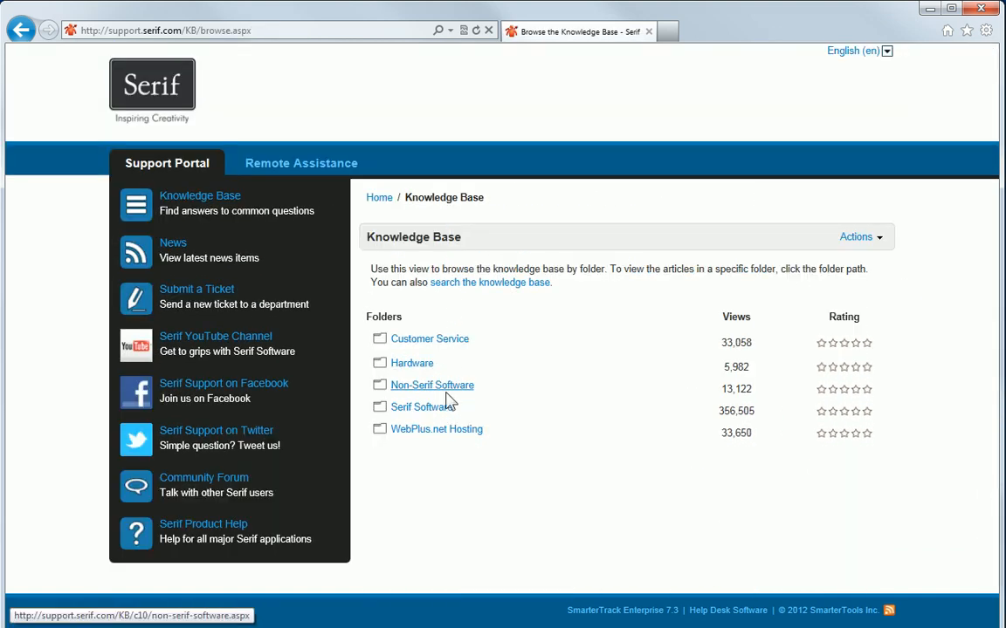
- Open the Serif Software folder and scroll through its WebPlus articles and subfolders
{"action": "left_click", "coordinate": [419, 407]}
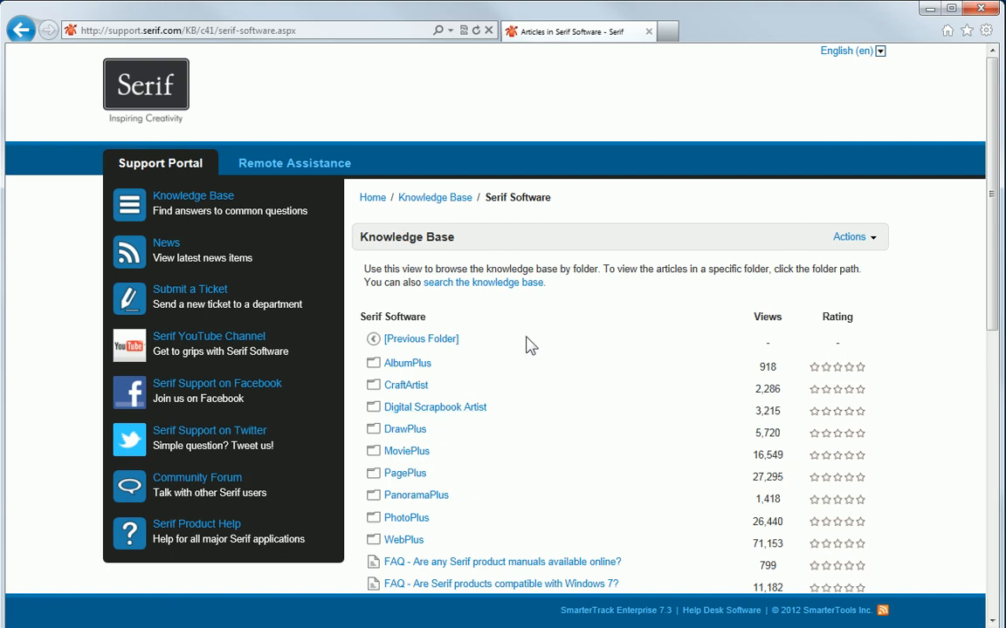
{"action": "mouse_move", "coordinate": [517, 536]}
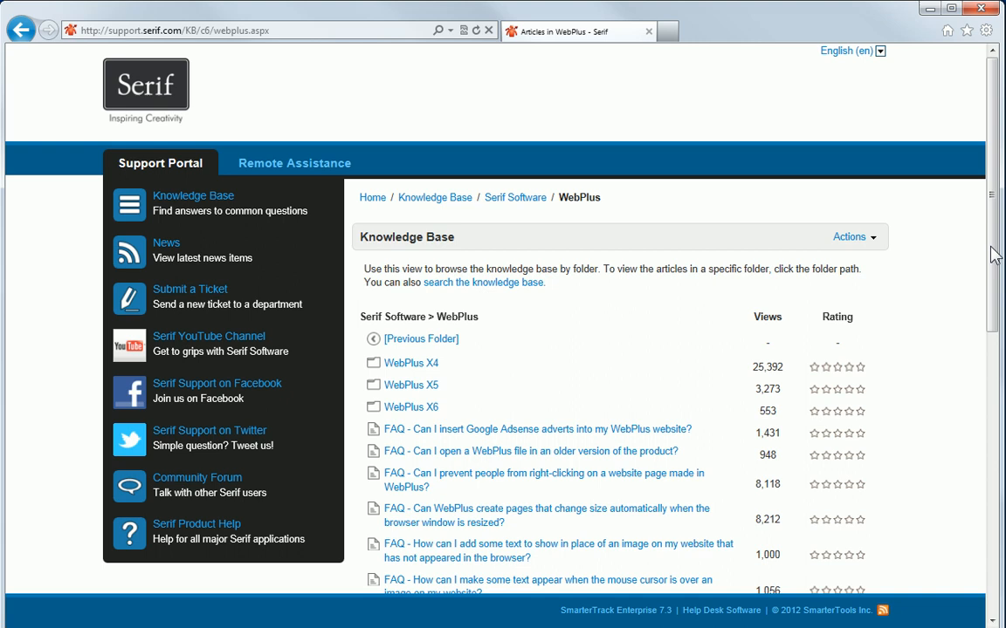
{"action": "scroll", "scroll_direction": "down", "scroll_amount": 3}
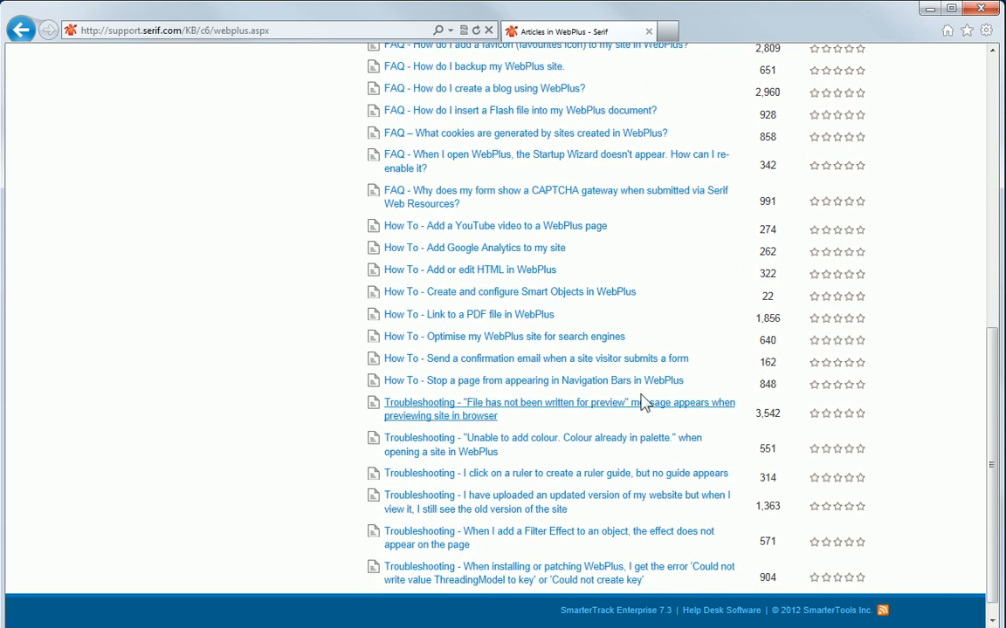
{"action": "mouse_move", "coordinate": [419, 283]}
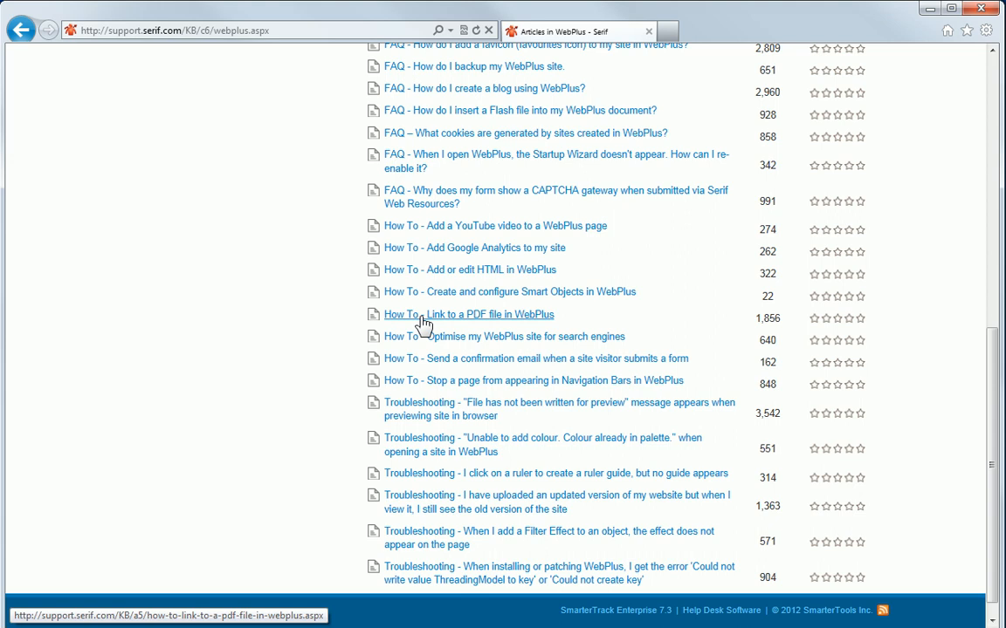
{"action": "mouse_move", "coordinate": [422, 408]}
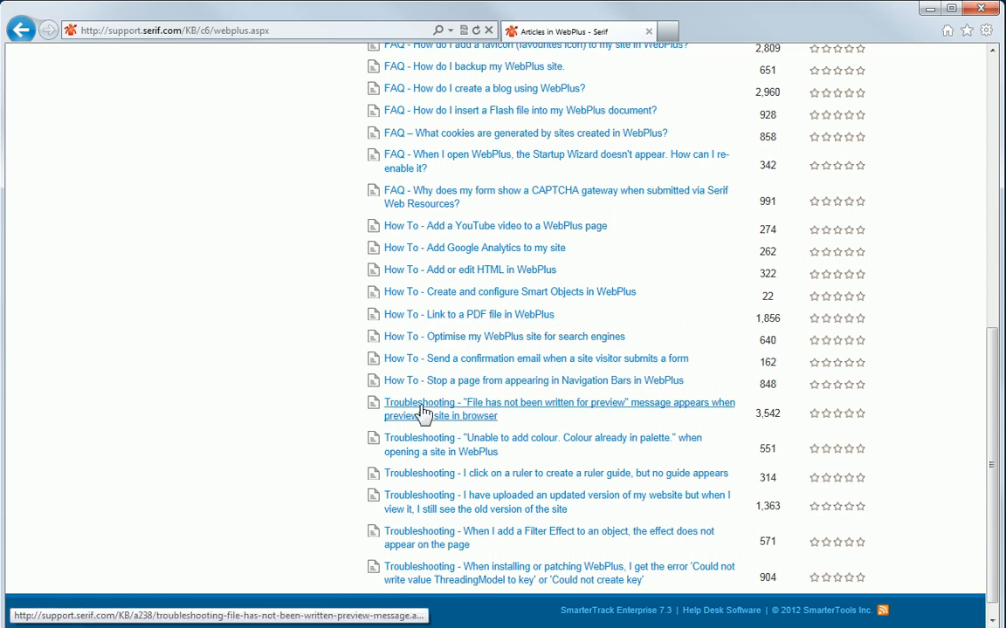
{"action": "mouse_move", "coordinate": [917, 479]}
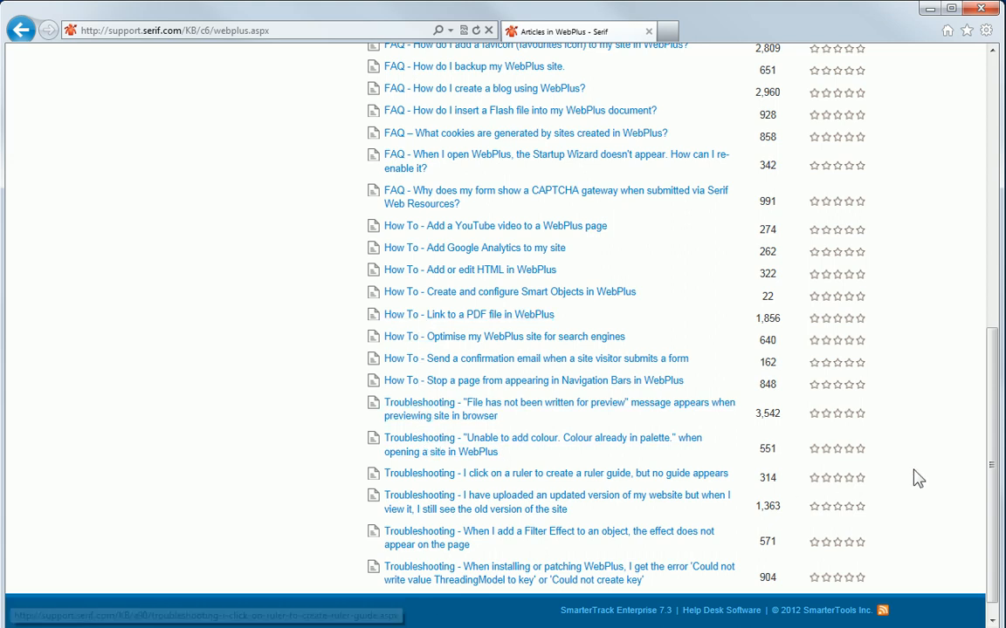
{"action": "scroll", "scroll_direction": "up", "scroll_amount": 3}
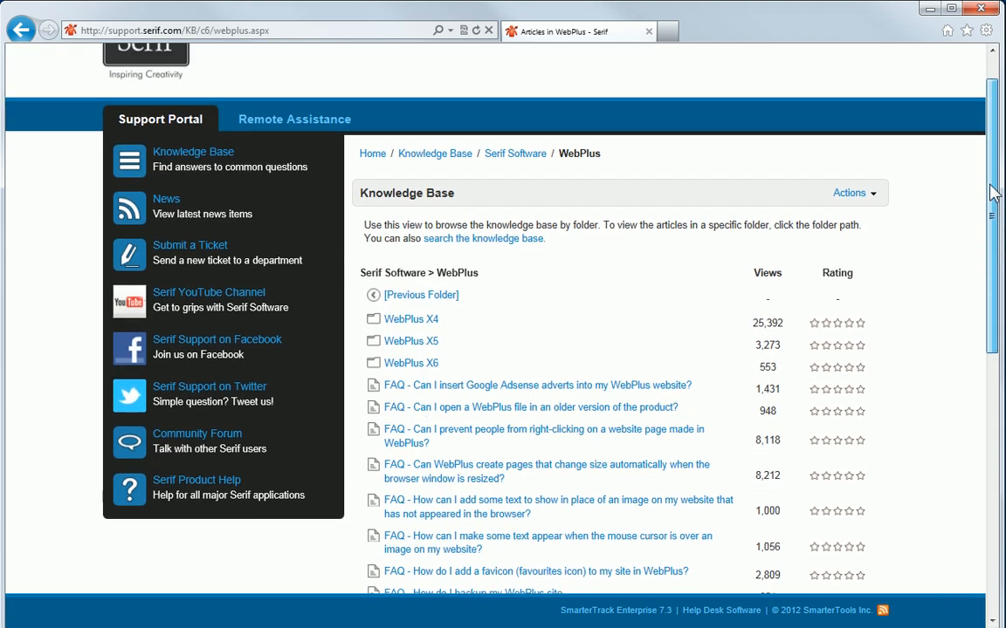
{"action": "scroll", "scroll_direction": "up", "scroll_amount": 3}
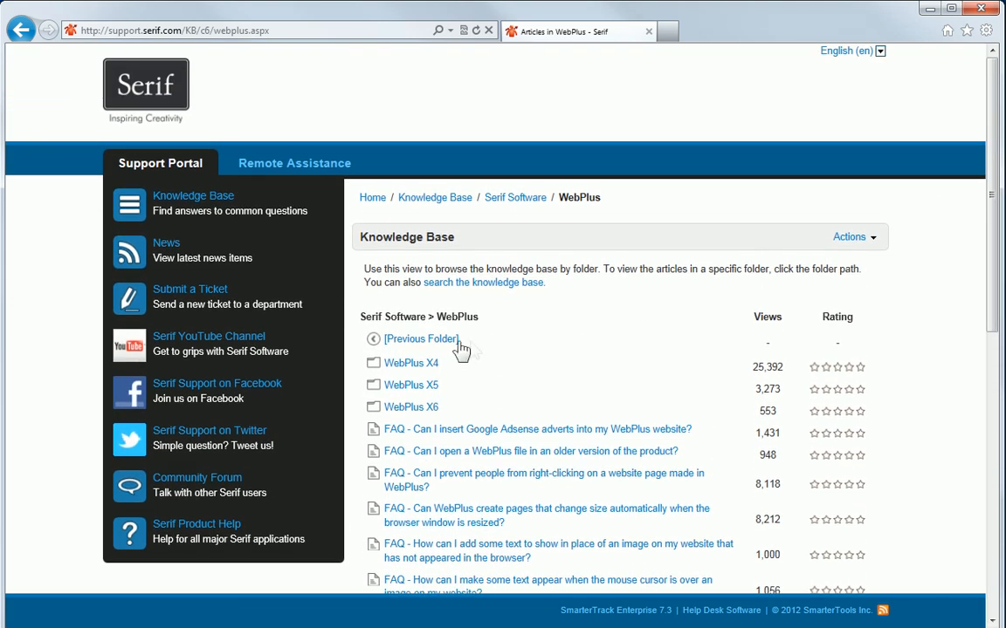
- Go up to Serif Software, scroll its article list, then return to the top-level Knowledge Base
{"action": "left_click", "coordinate": [421, 339]}
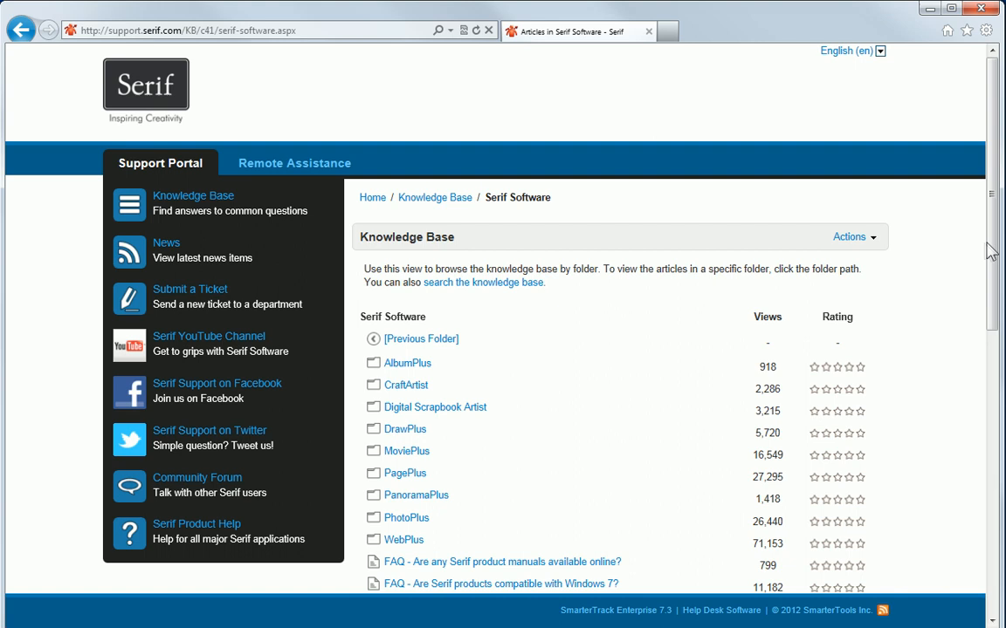
{"action": "scroll", "scroll_direction": "down", "scroll_amount": 3}
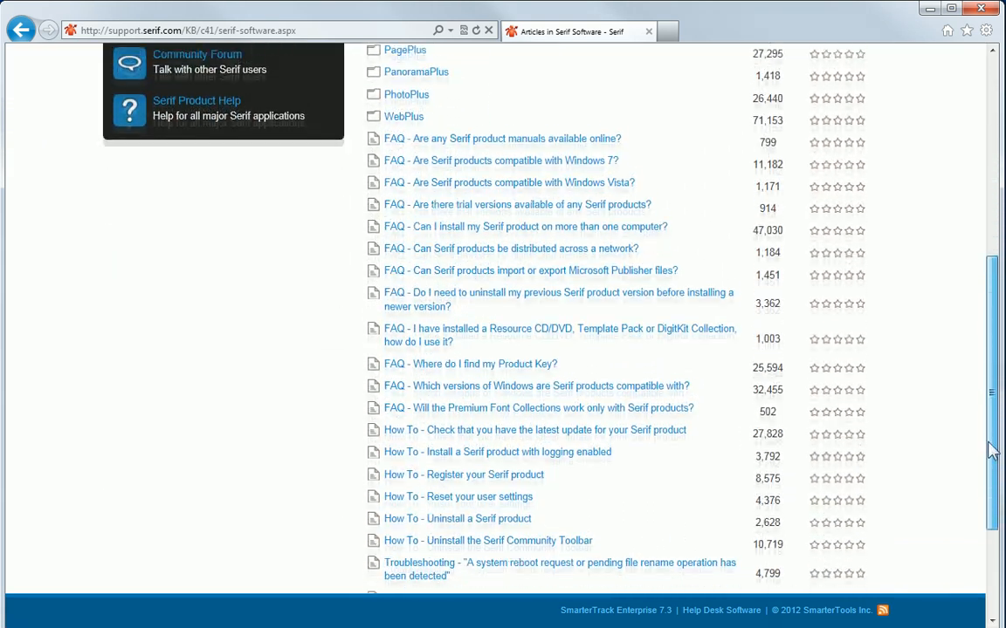
{"action": "scroll", "scroll_direction": "down", "scroll_amount": 3}
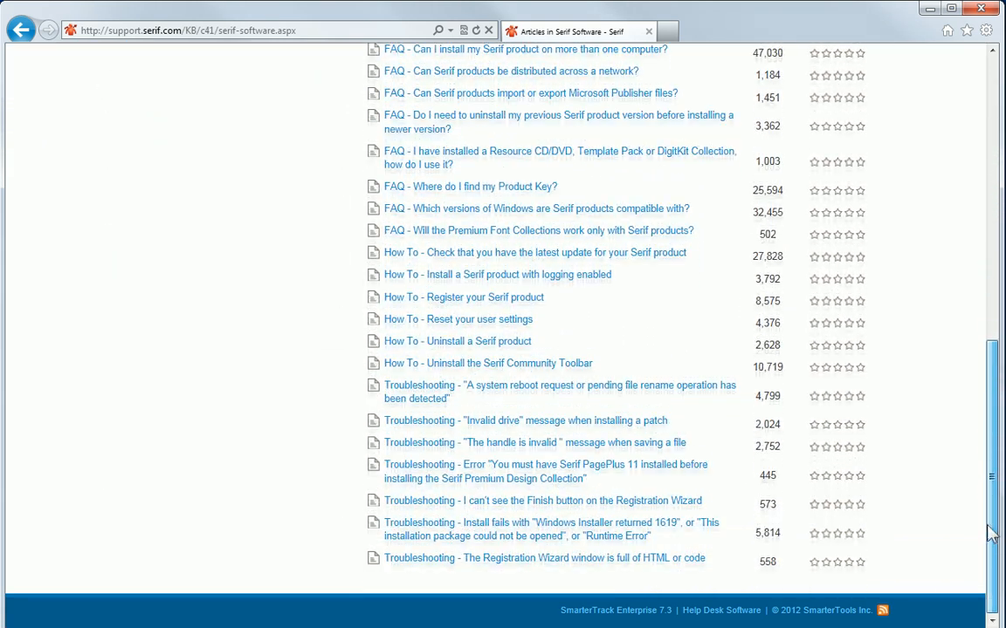
{"action": "scroll", "scroll_direction": "up", "scroll_amount": 3}
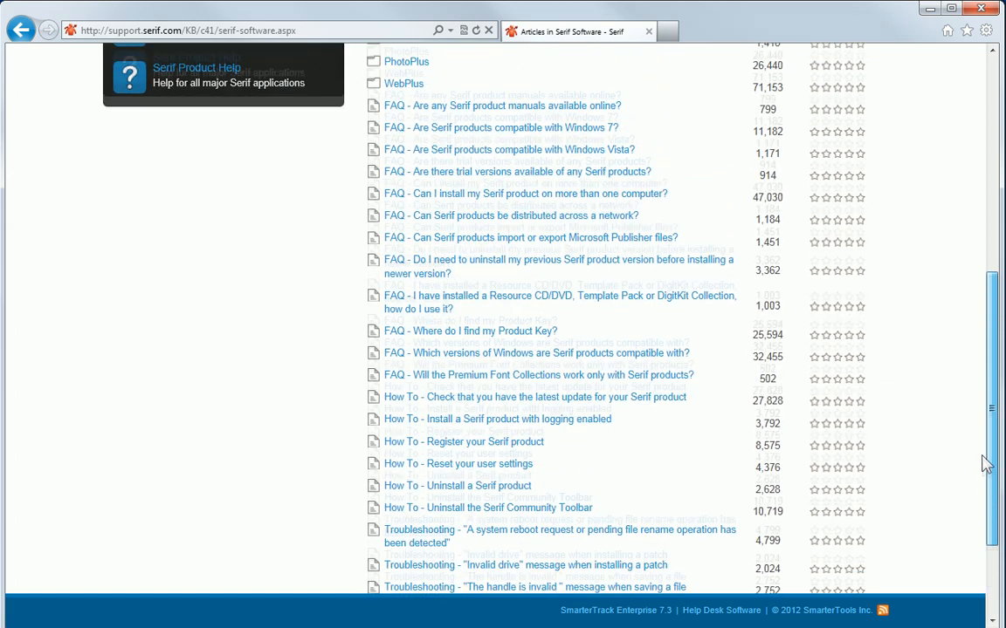
{"action": "scroll", "scroll_direction": "up", "scroll_amount": 3}
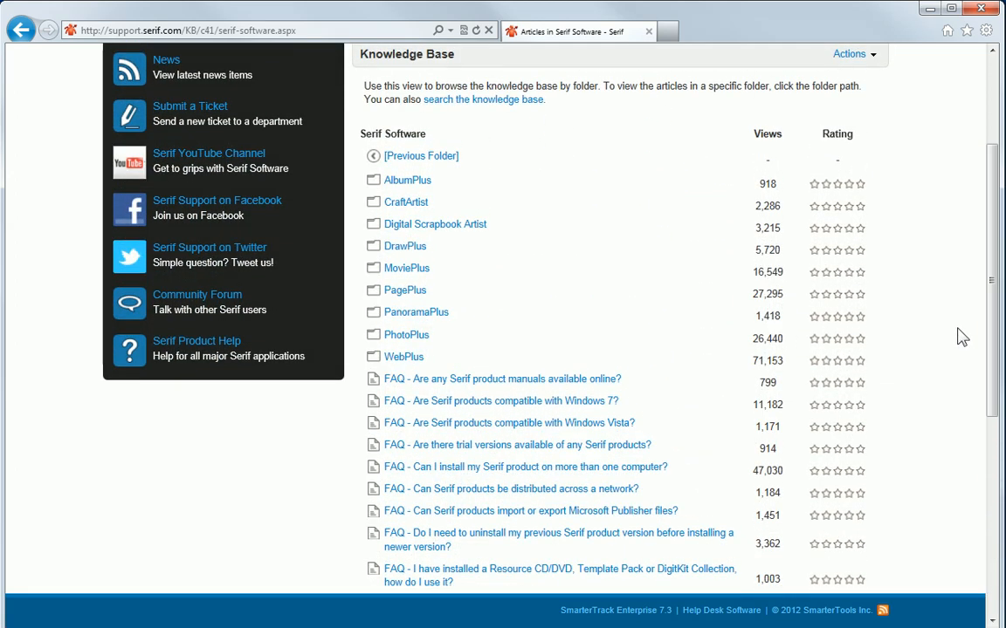
{"action": "mouse_move", "coordinate": [458, 164]}
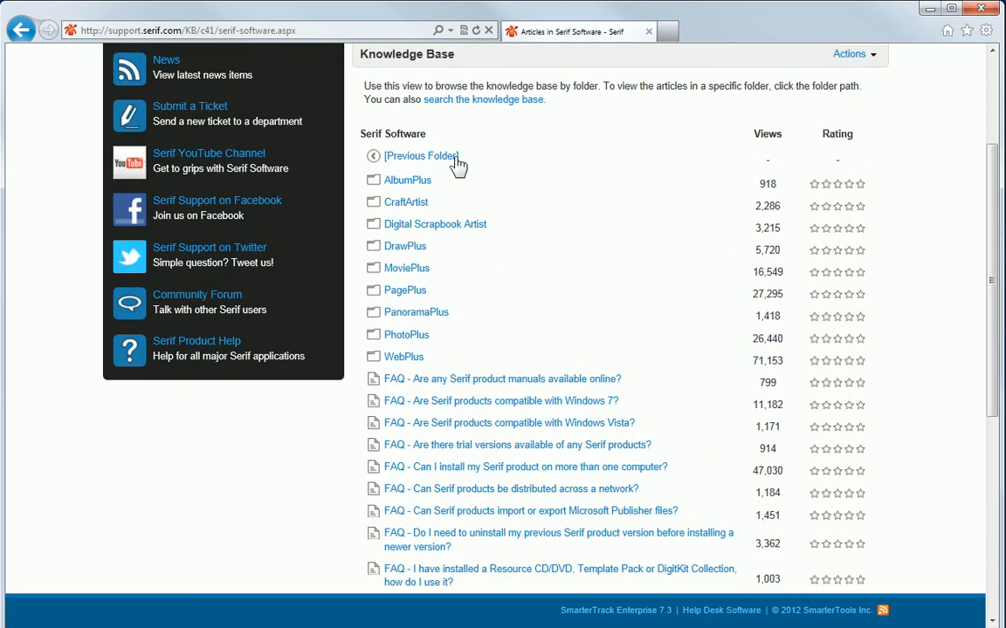
{"action": "left_click", "coordinate": [415, 156]}
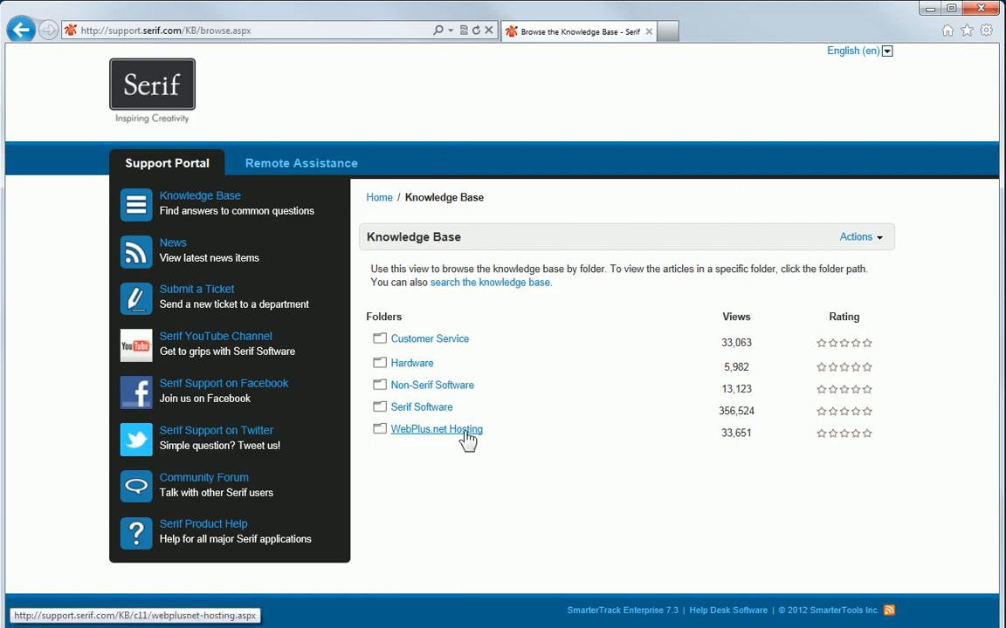
- Open WebPlus.net Hosting, view its Hosting subfolder, then go back up to the parent folder
{"action": "left_click", "coordinate": [436, 429]}
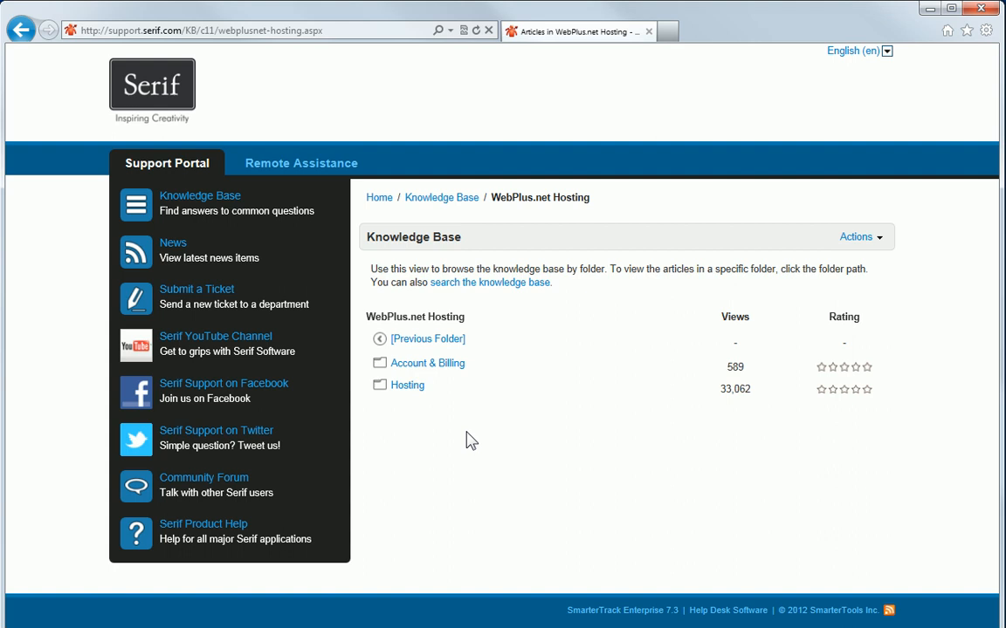
{"action": "left_click", "coordinate": [407, 386]}
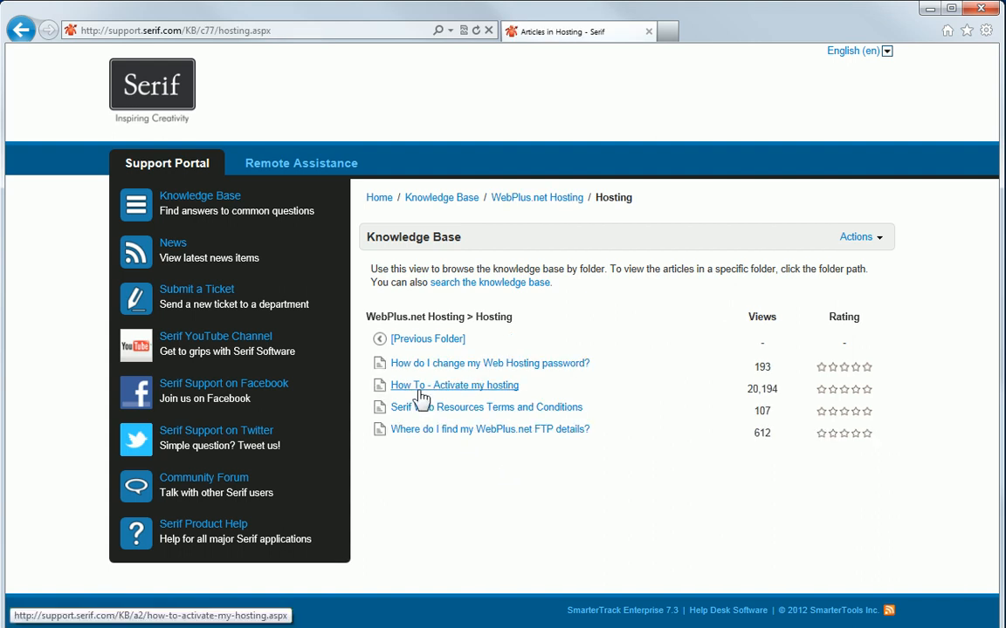
{"action": "mouse_move", "coordinate": [489, 468]}
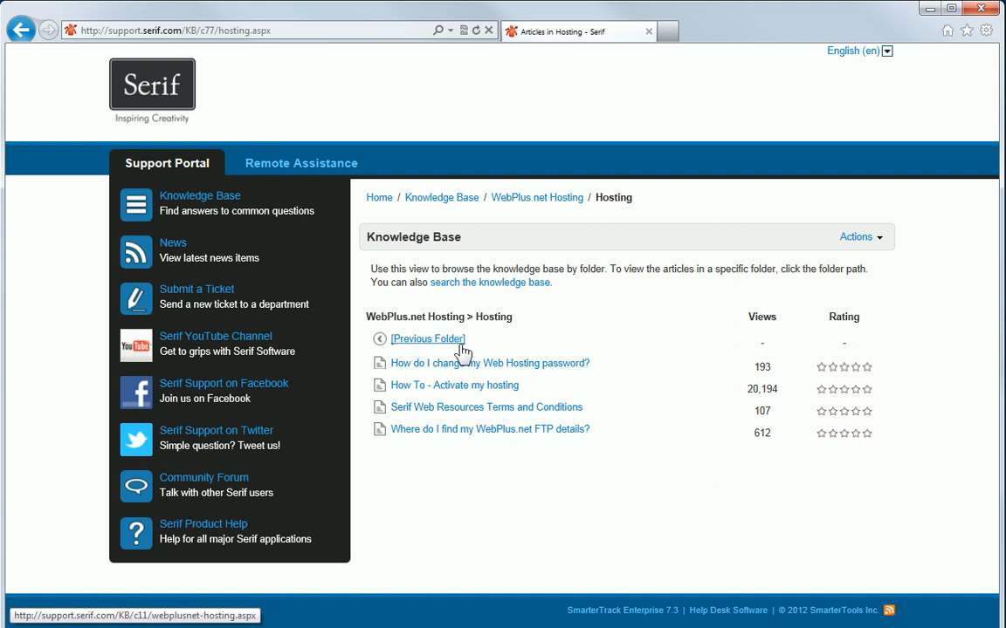
{"action": "left_click", "coordinate": [428, 339]}
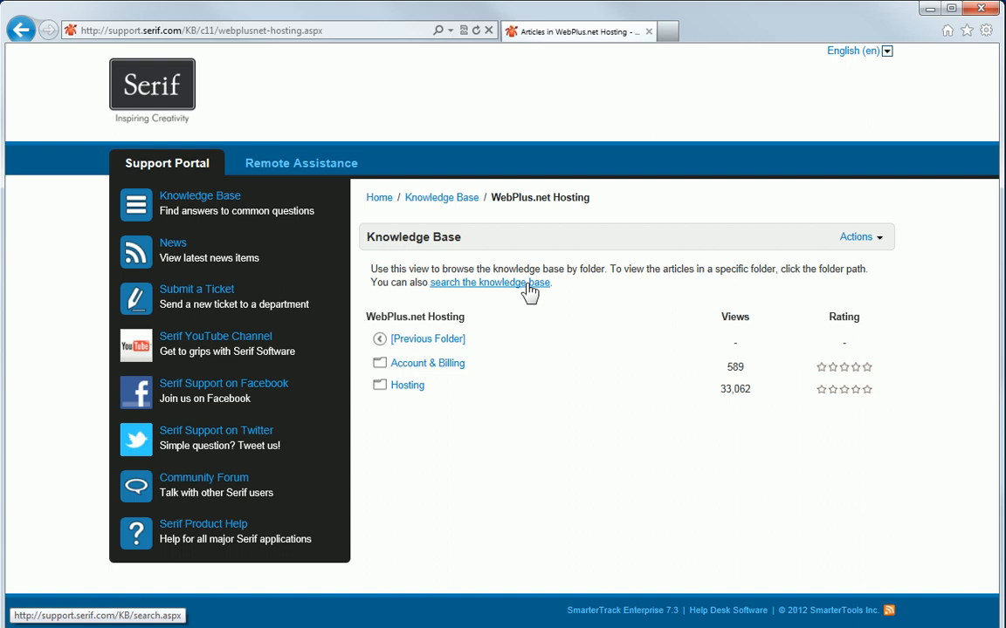
- Bring up the knowledge base search form and scroll through the Folder dropdown's options
{"action": "left_click", "coordinate": [489, 283]}
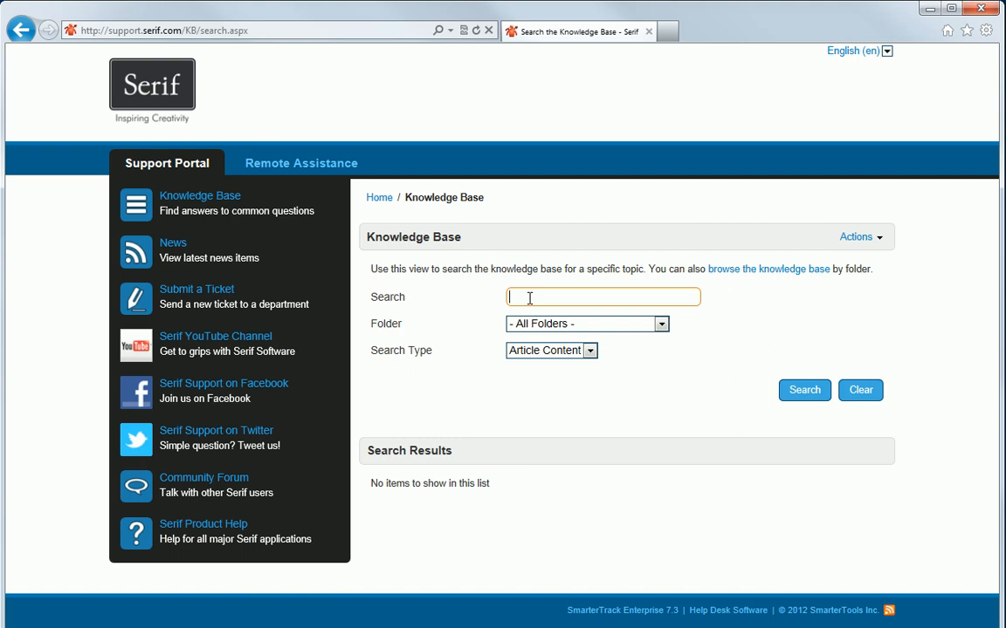
{"action": "mouse_move", "coordinate": [613, 329]}
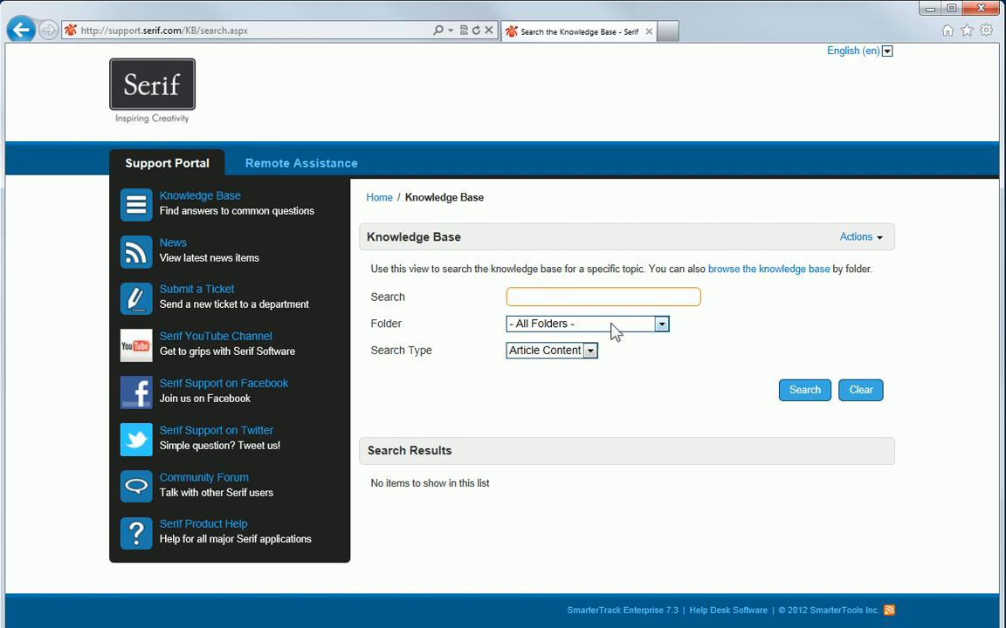
{"action": "left_click", "coordinate": [660, 323]}
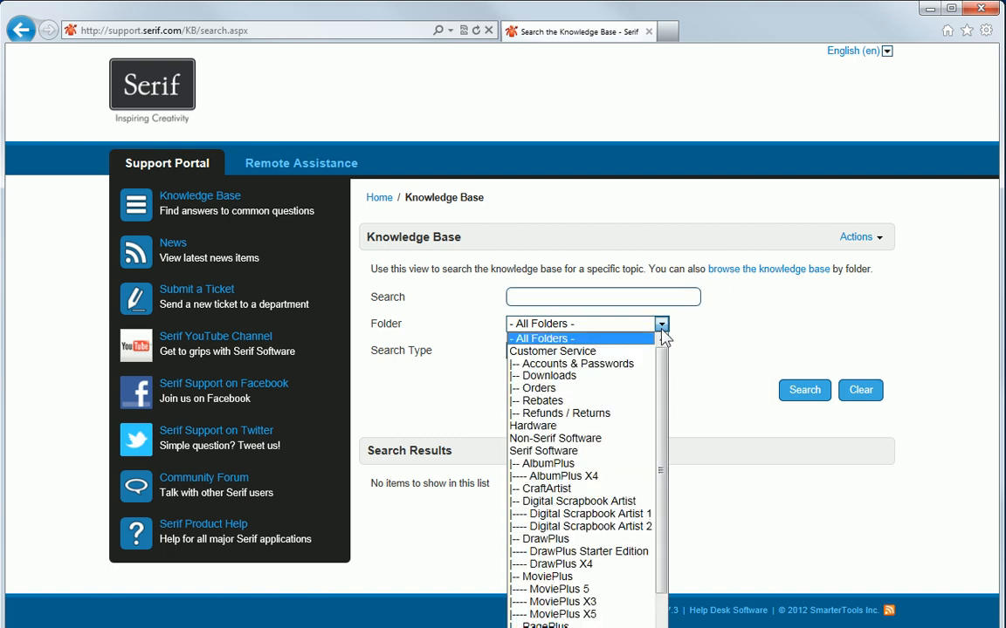
{"action": "scroll", "scroll_direction": "down", "scroll_amount": 3}
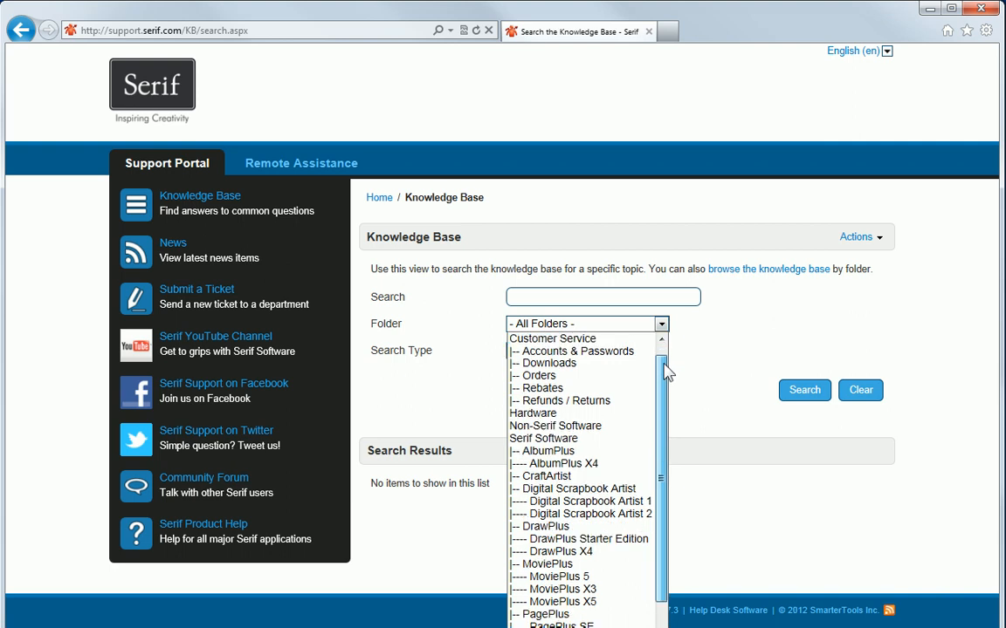
{"action": "scroll", "scroll_direction": "down", "scroll_amount": 3}
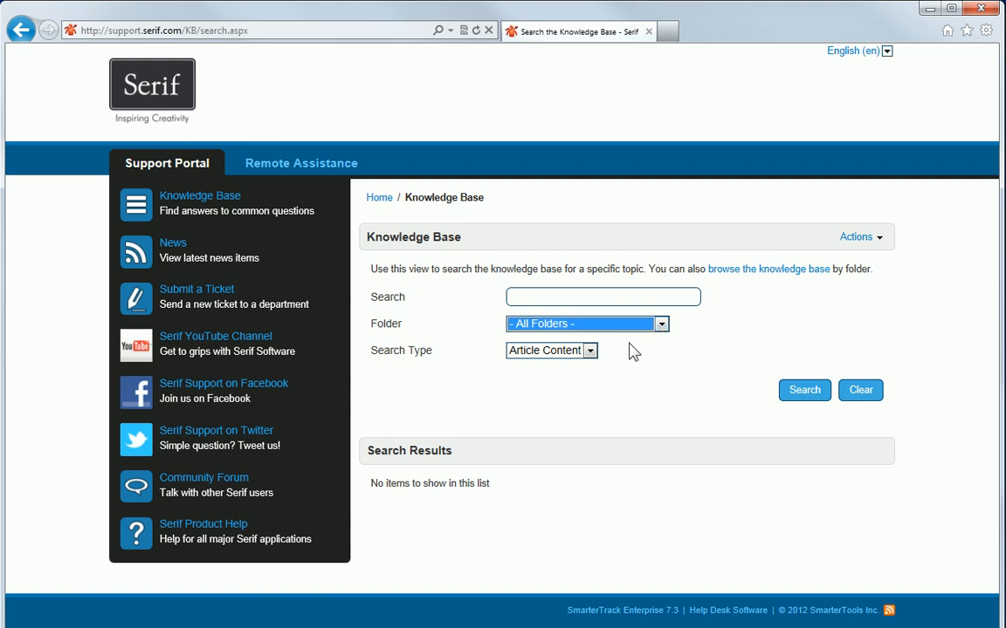
{"action": "left_click", "coordinate": [590, 349]}
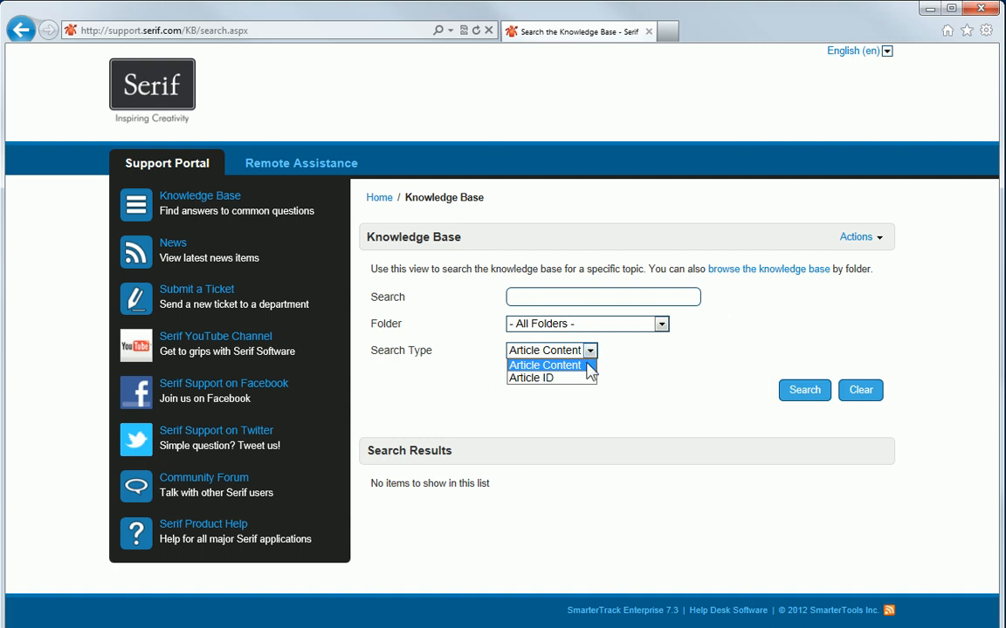
{"action": "mouse_move", "coordinate": [545, 377]}
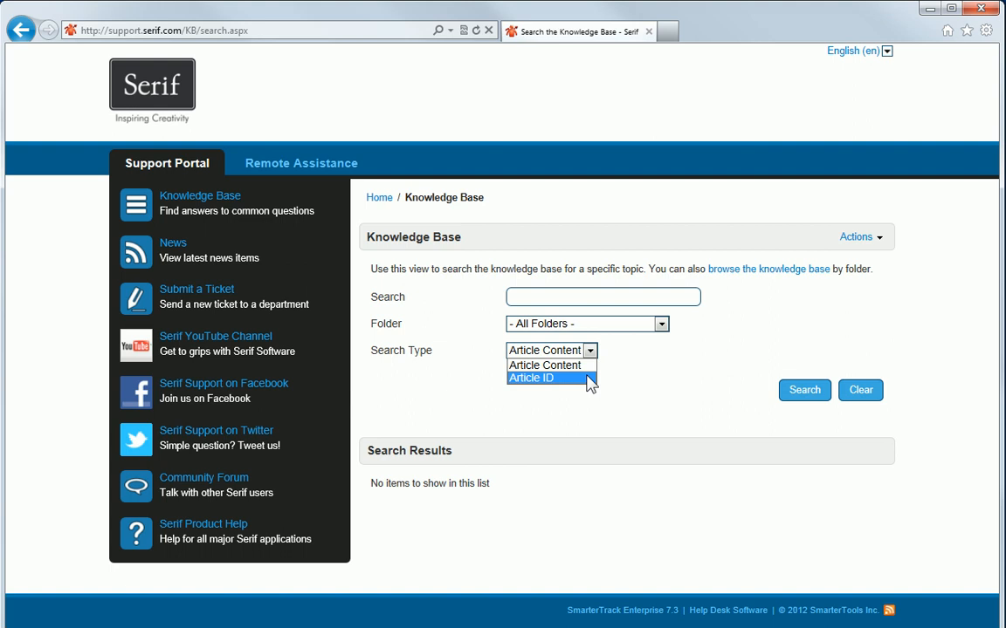
{"action": "mouse_move", "coordinate": [544, 365]}
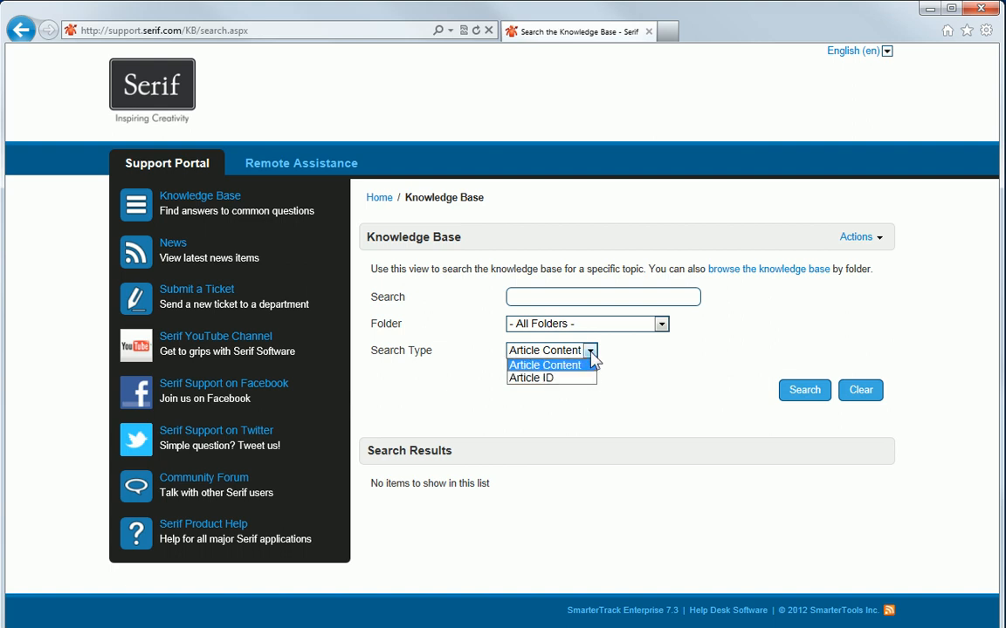
{"action": "left_click", "coordinate": [545, 364]}
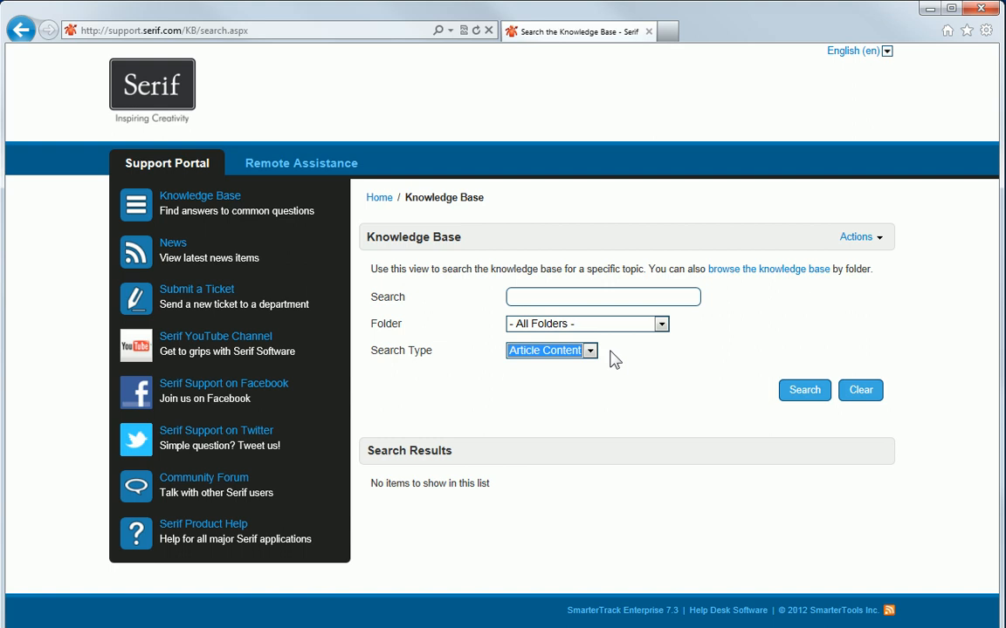
- Search for 'cut out', scroll the results and open the PagePlus 'How To - Cut out your photos' article
{"action": "type", "text": "c"}
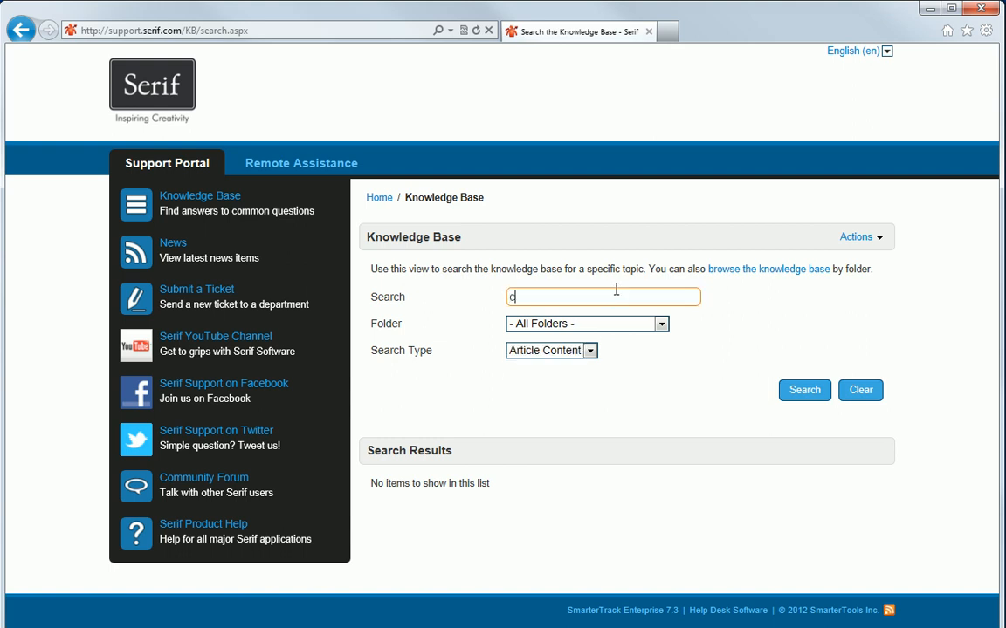
{"action": "type", "text": "ut out"}
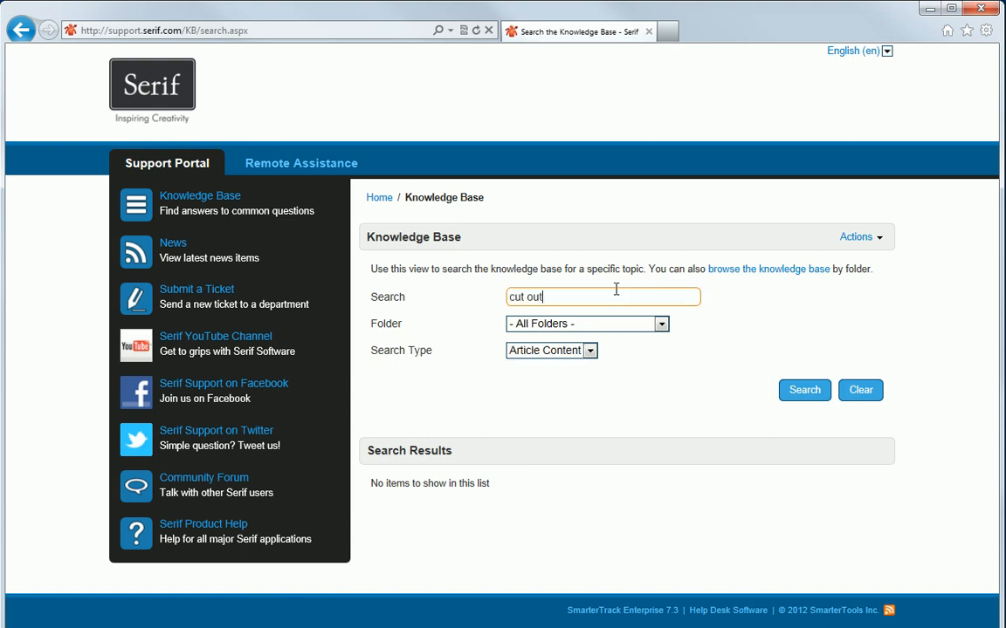
{"action": "left_click", "coordinate": [803, 391]}
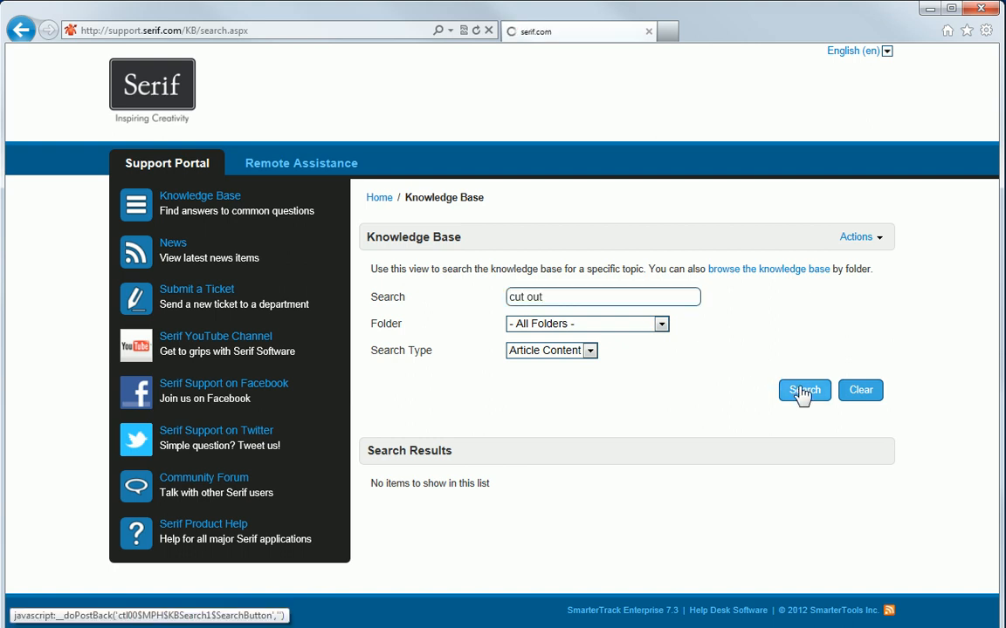
{"action": "left_click", "coordinate": [803, 391]}
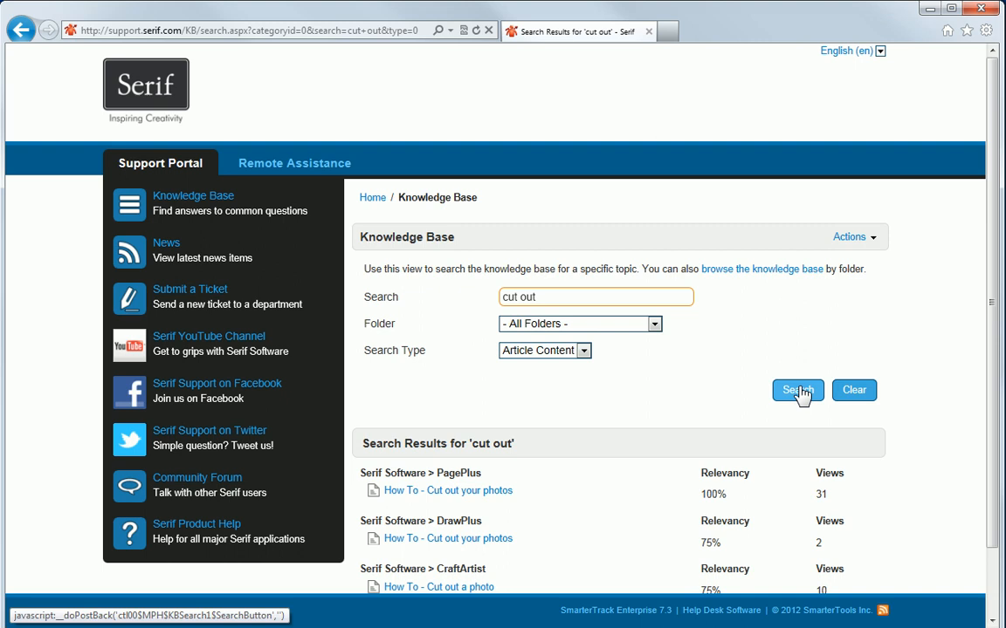
{"action": "scroll", "scroll_direction": "down", "scroll_amount": 3}
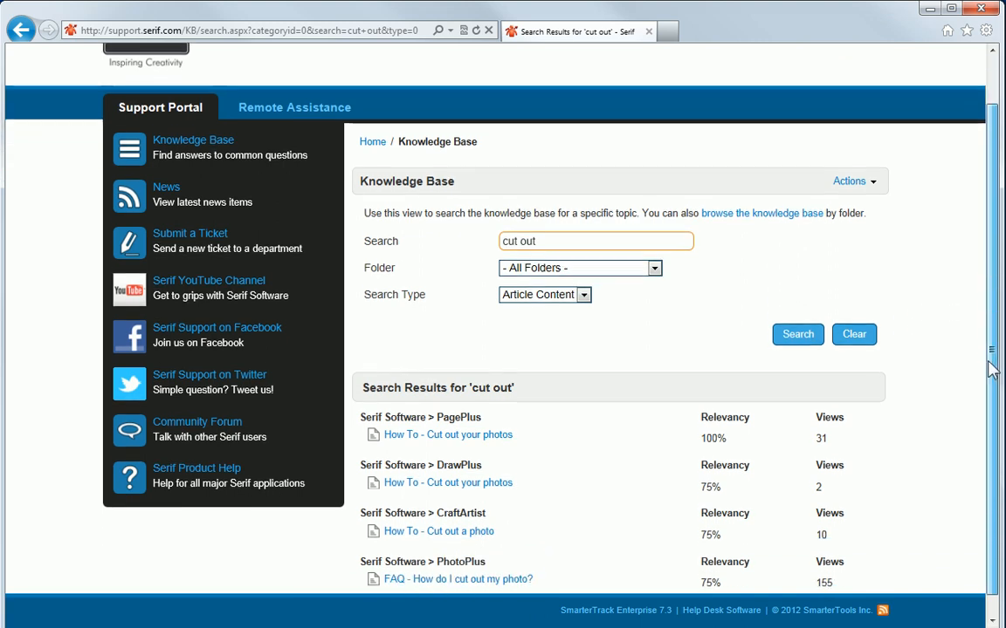
{"action": "scroll", "scroll_direction": "up", "scroll_amount": 3}
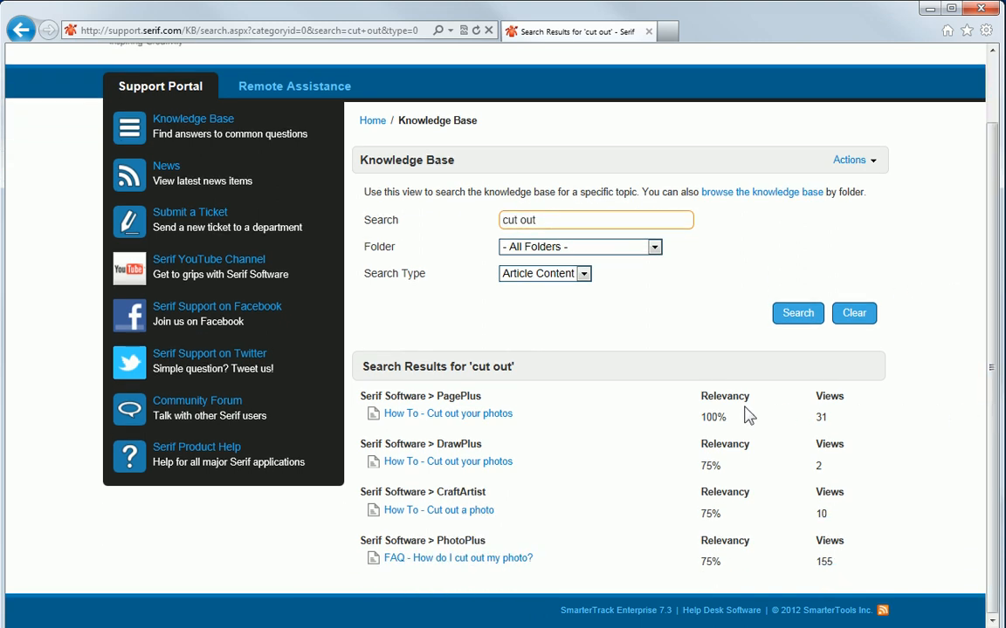
{"action": "mouse_move", "coordinate": [487, 402]}
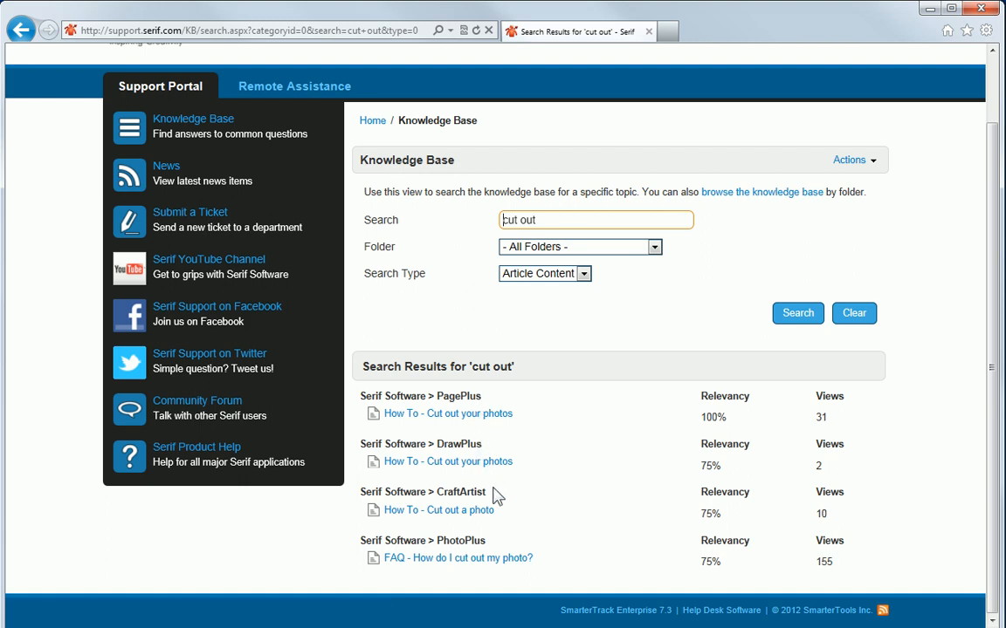
{"action": "mouse_move", "coordinate": [498, 548]}
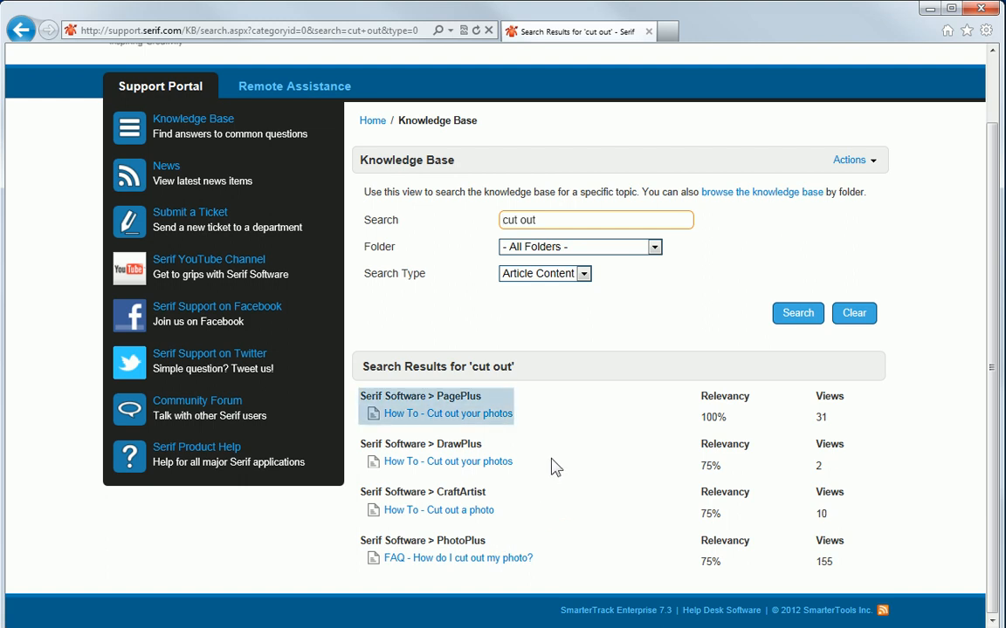
{"action": "mouse_move", "coordinate": [609, 440]}
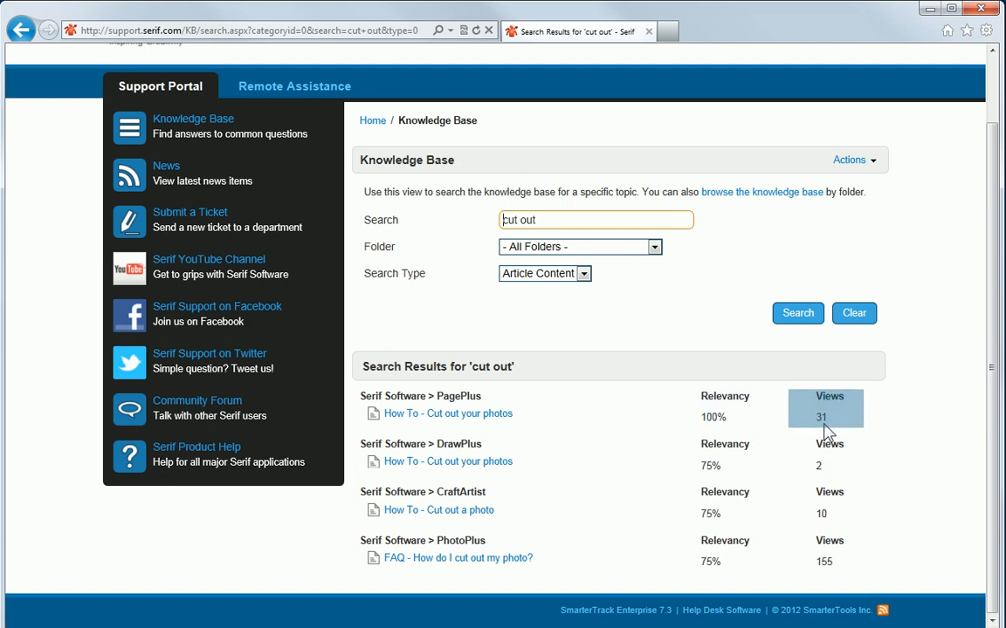
{"action": "mouse_move", "coordinate": [567, 455]}
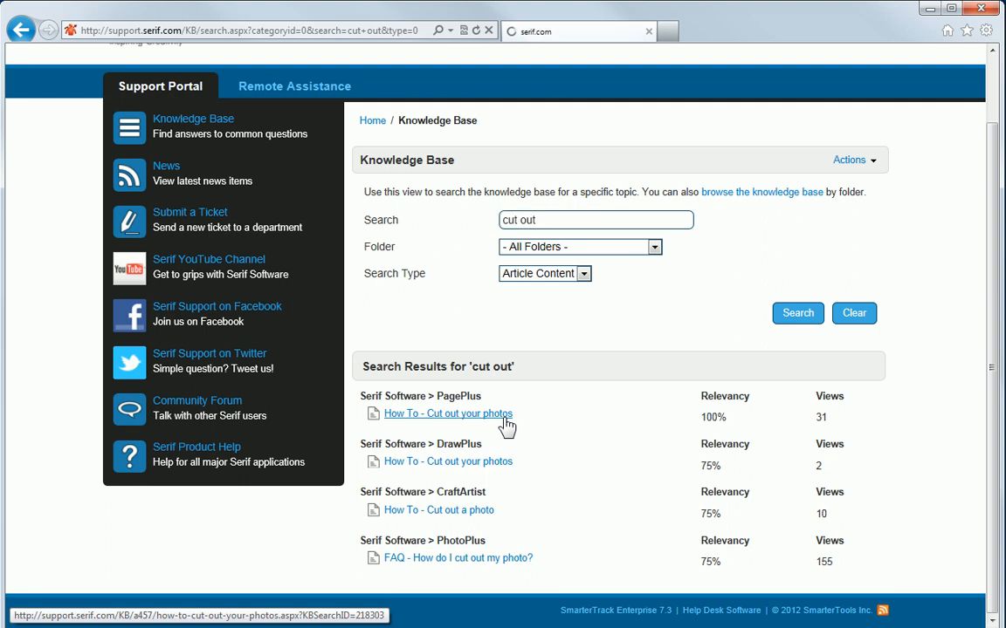
{"action": "left_click", "coordinate": [447, 411]}
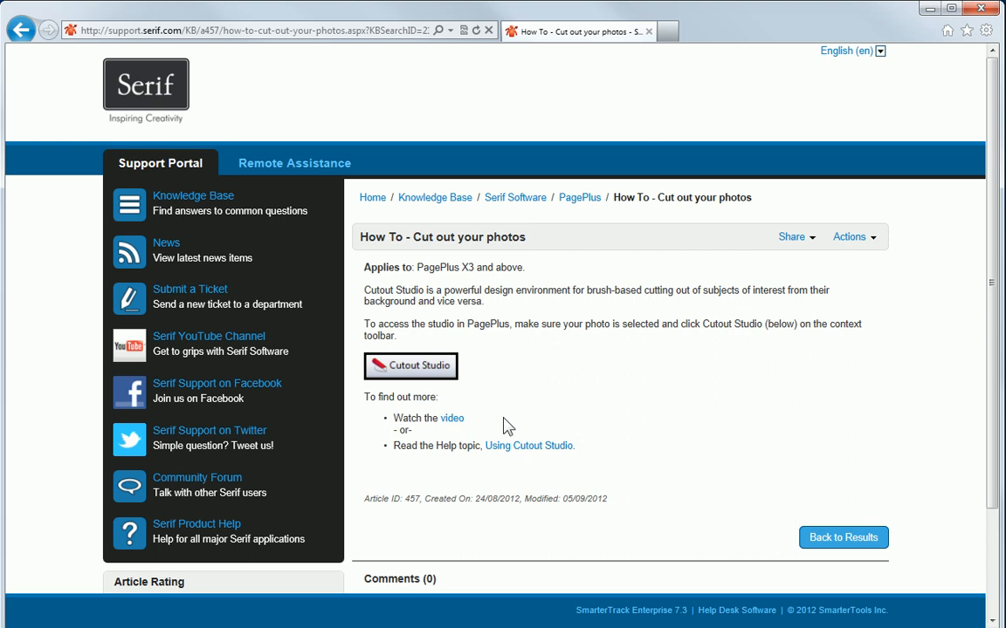
{"action": "mouse_move", "coordinate": [497, 405]}
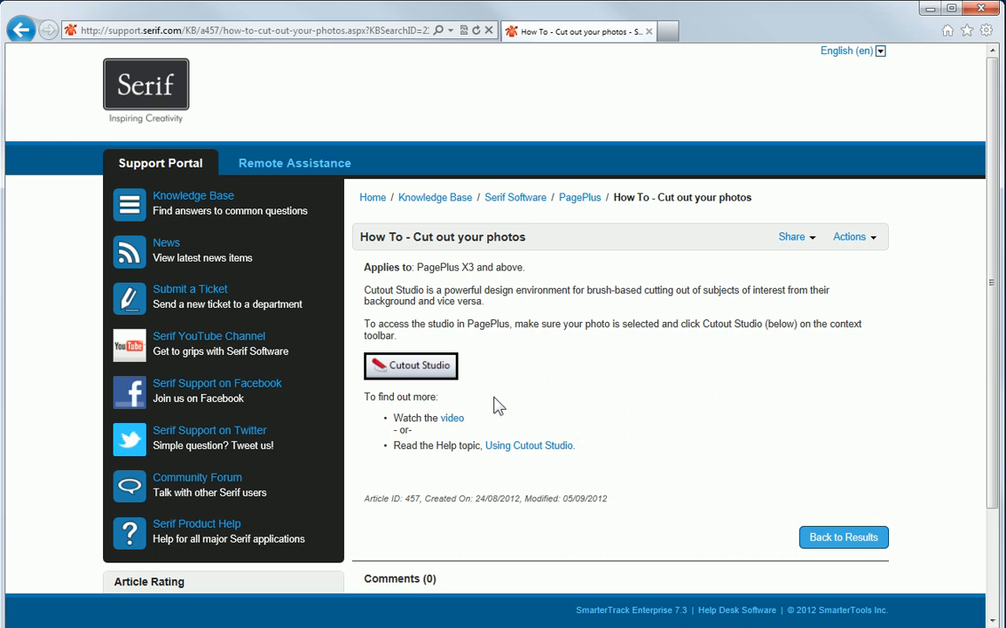
{"action": "mouse_move", "coordinate": [405, 282]}
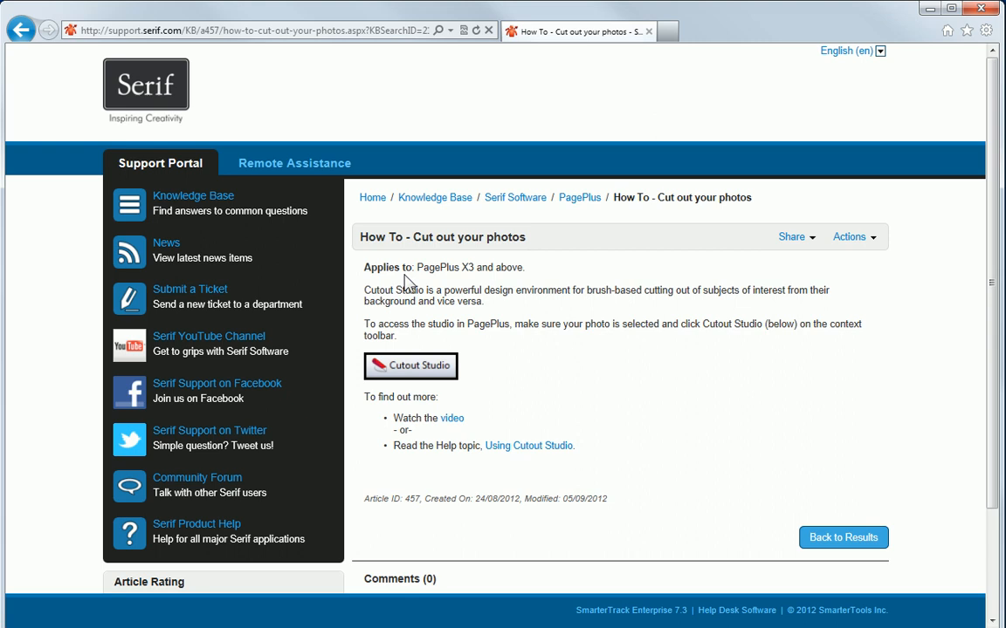
{"action": "mouse_move", "coordinate": [417, 283]}
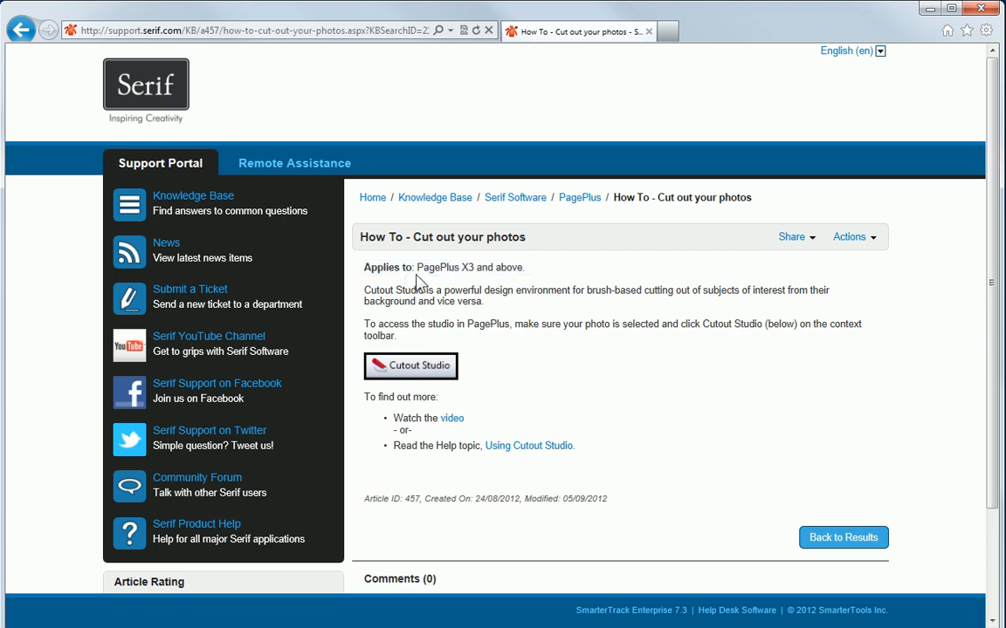
{"action": "mouse_move", "coordinate": [485, 286]}
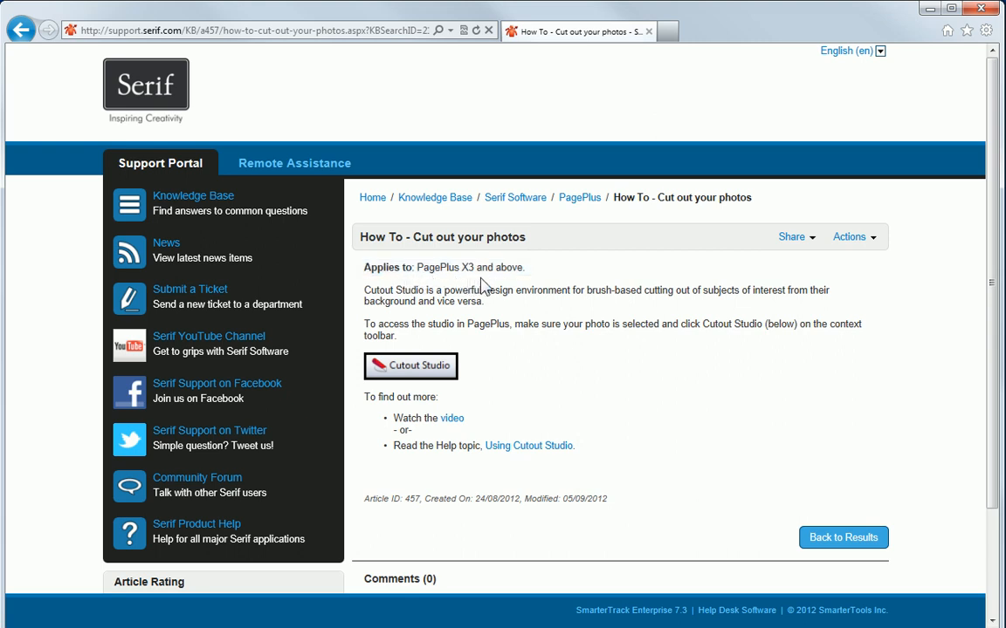
{"action": "mouse_move", "coordinate": [520, 321]}
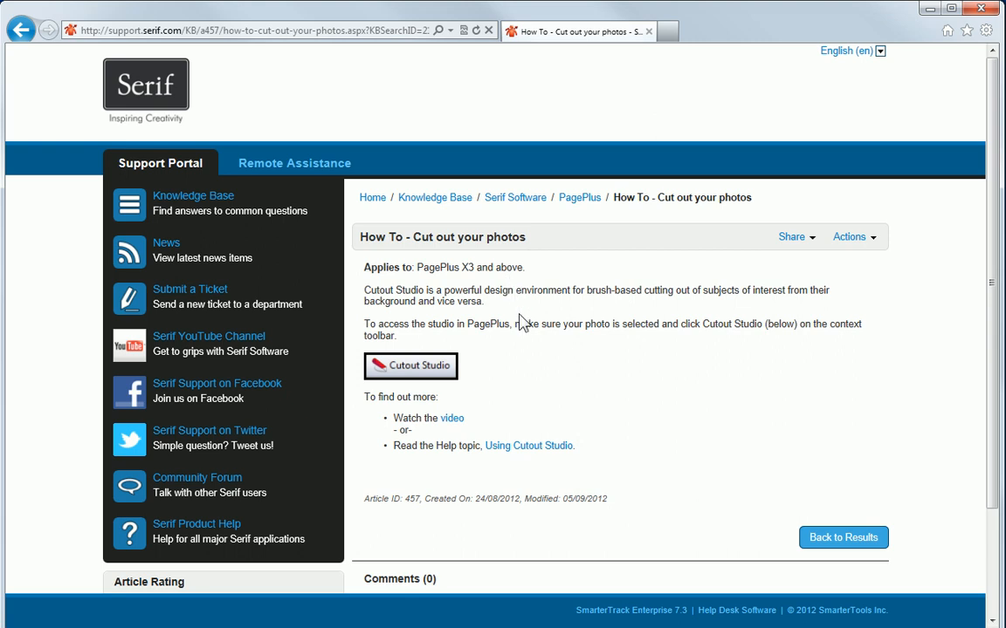
{"action": "mouse_move", "coordinate": [566, 370]}
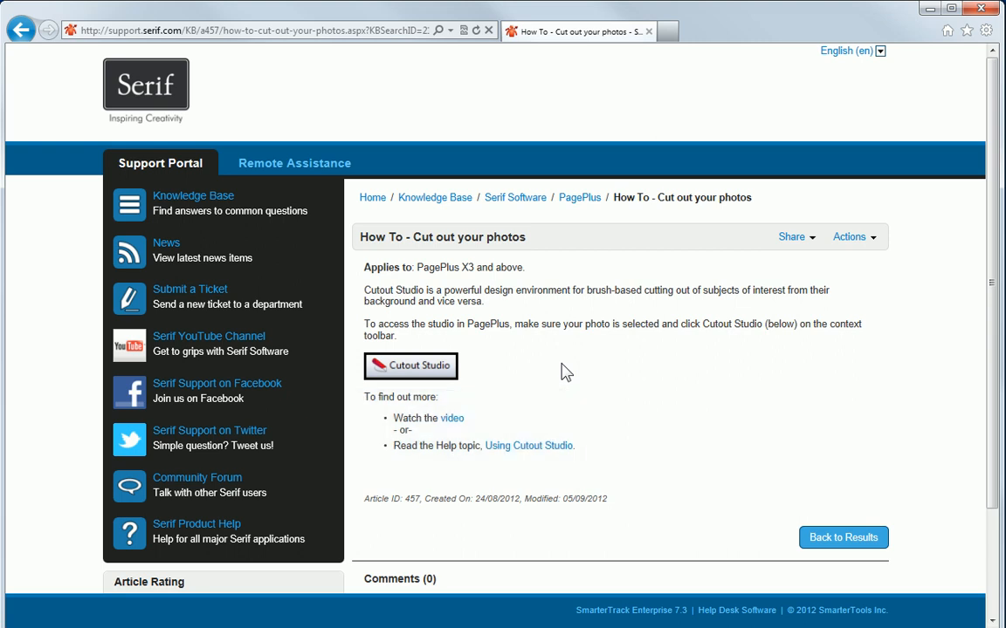
{"action": "mouse_move", "coordinate": [475, 419]}
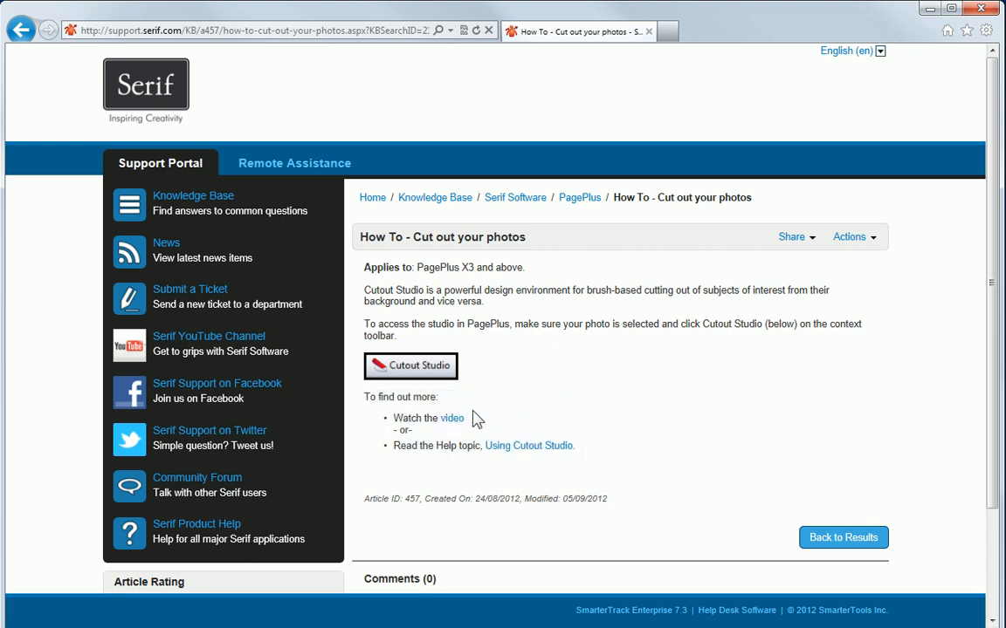
{"action": "mouse_move", "coordinate": [452, 419]}
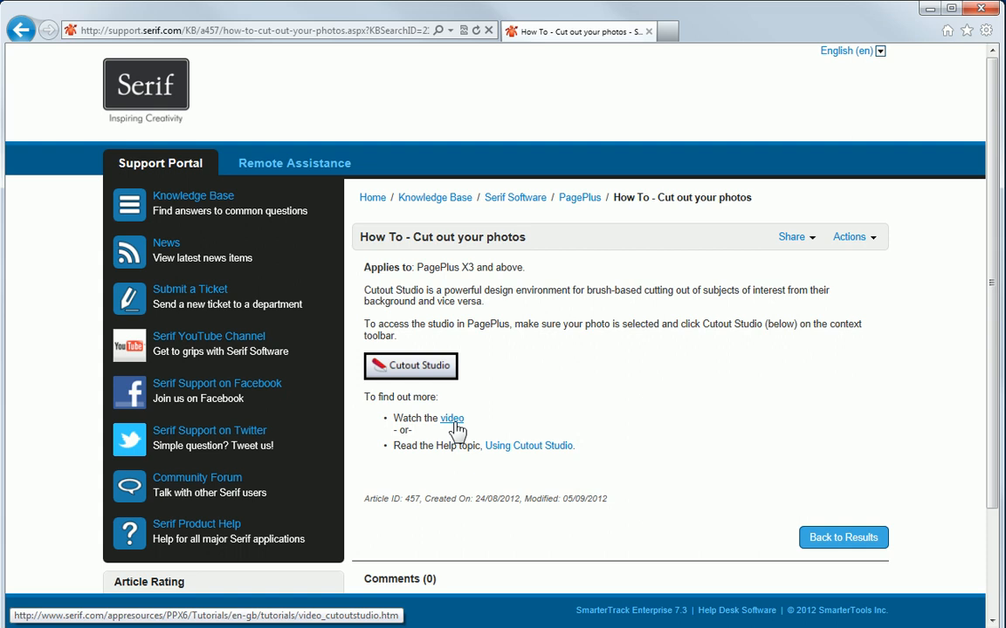
- Follow the article's video link and the Using Cutout Studio help topic
{"action": "left_click", "coordinate": [450, 419]}
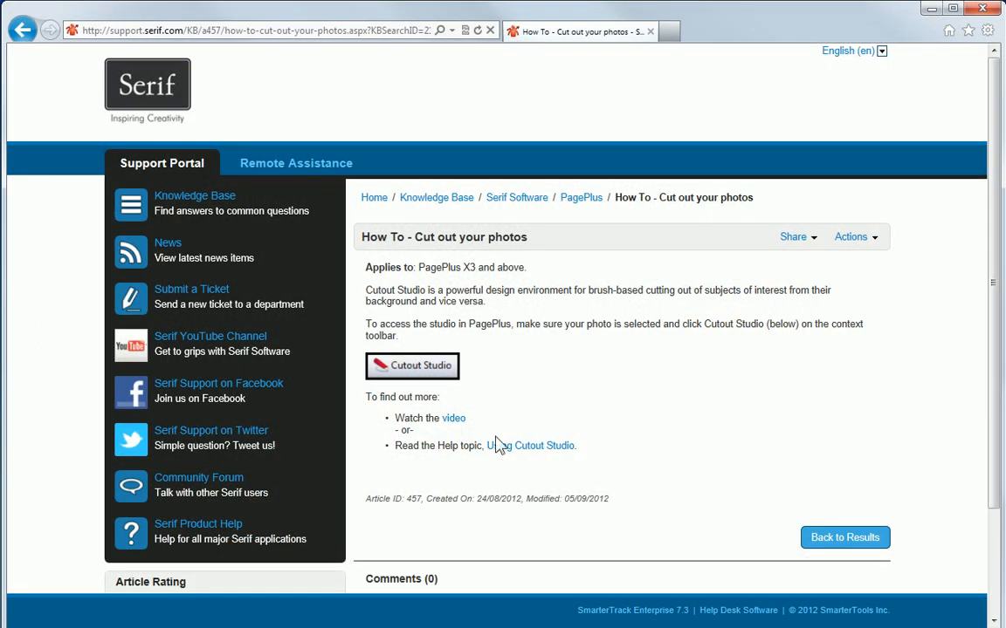
{"action": "mouse_move", "coordinate": [531, 445]}
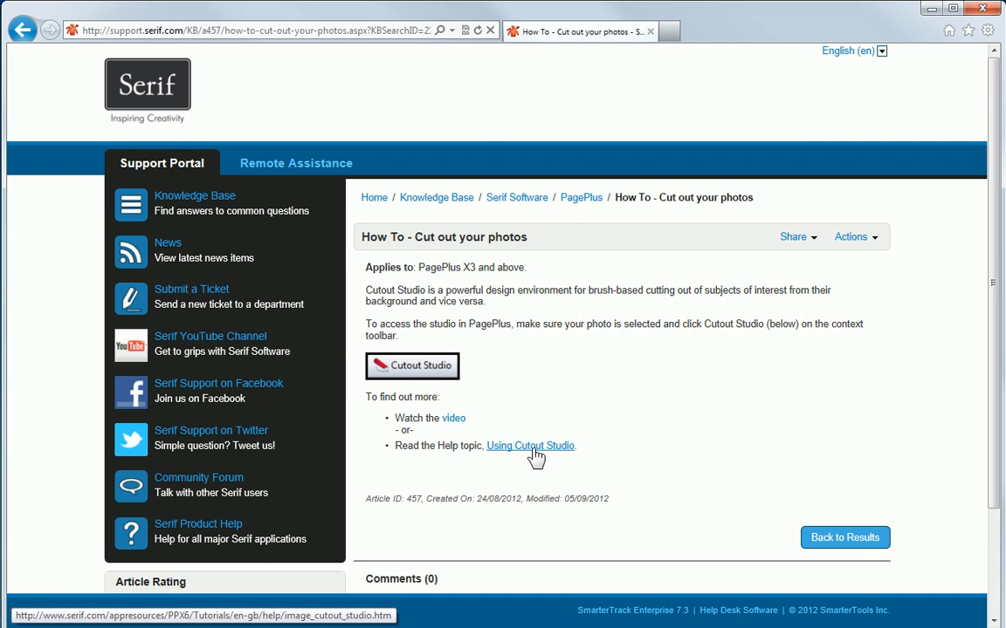
{"action": "left_click", "coordinate": [530, 446]}
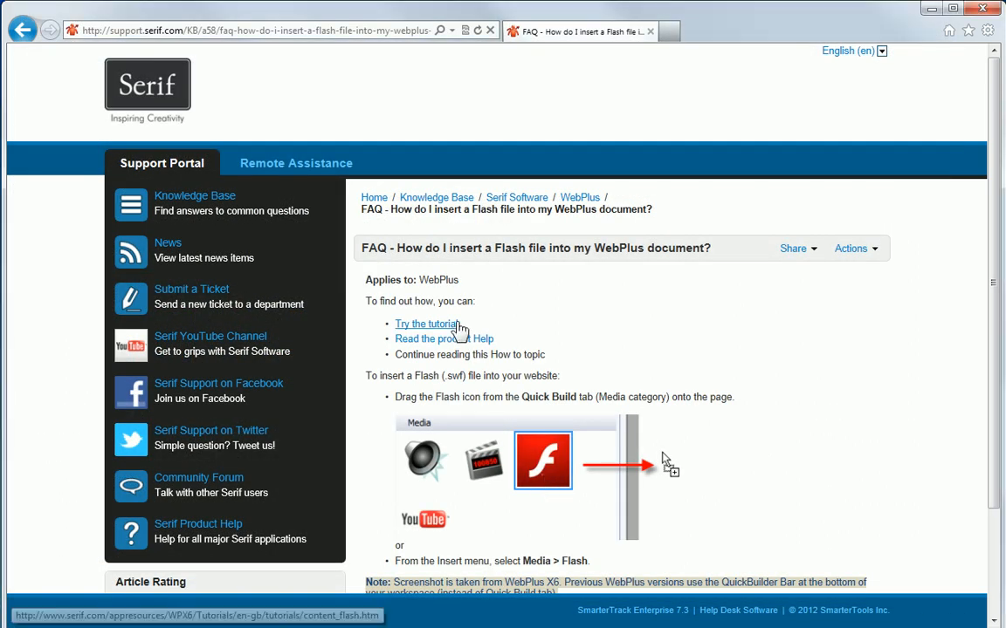
- Follow 'Try the tutorial' and read the Flash FAQ down to the WebPlus X6 note and ratings
{"action": "left_click", "coordinate": [426, 323]}
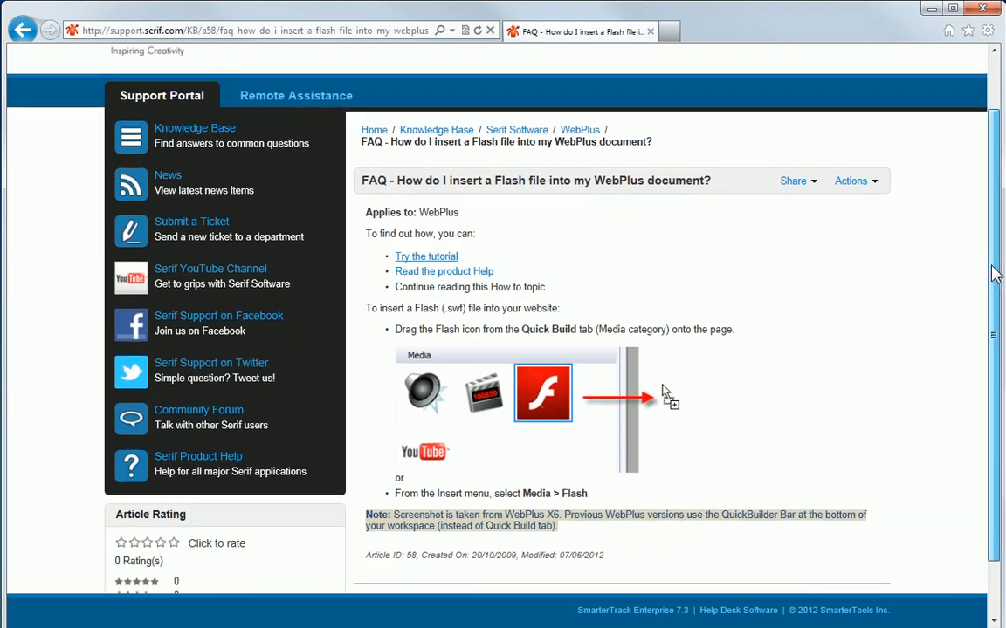
{"action": "scroll", "scroll_direction": "down", "scroll_amount": 3}
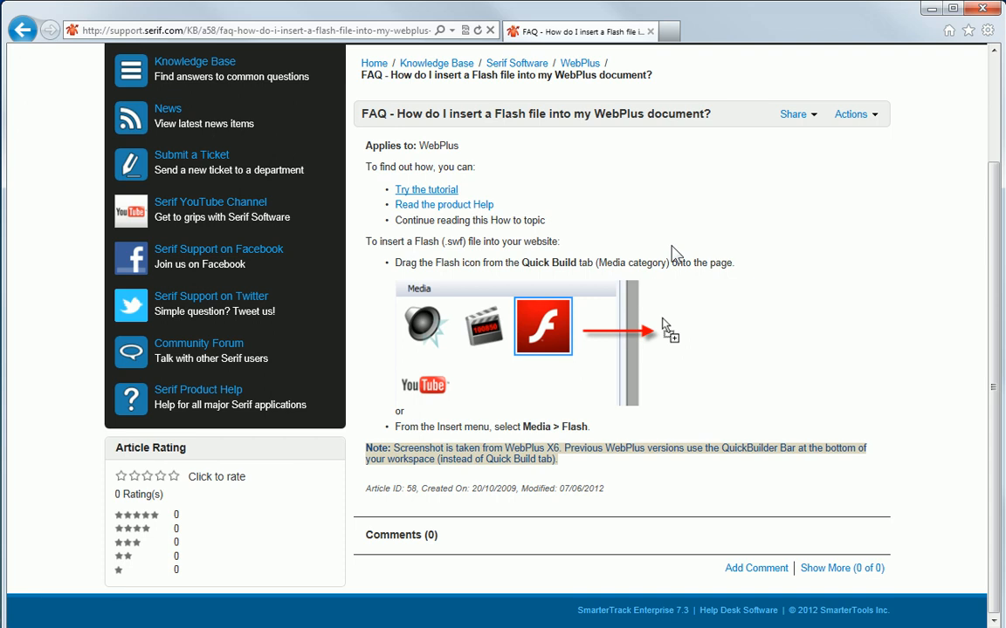
{"action": "mouse_move", "coordinate": [690, 489]}
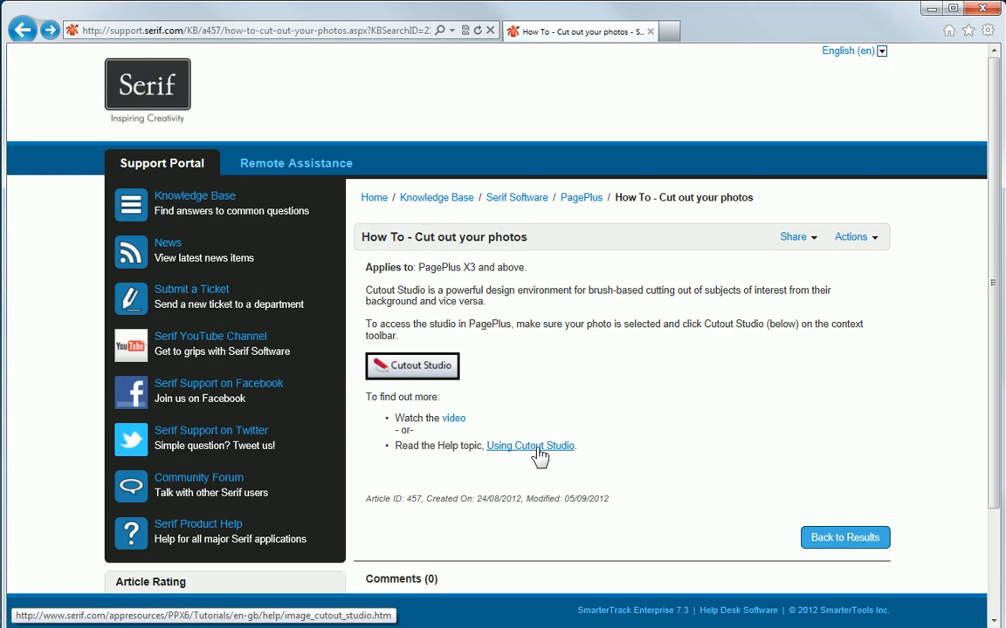
{"action": "mouse_move", "coordinate": [25, 30]}
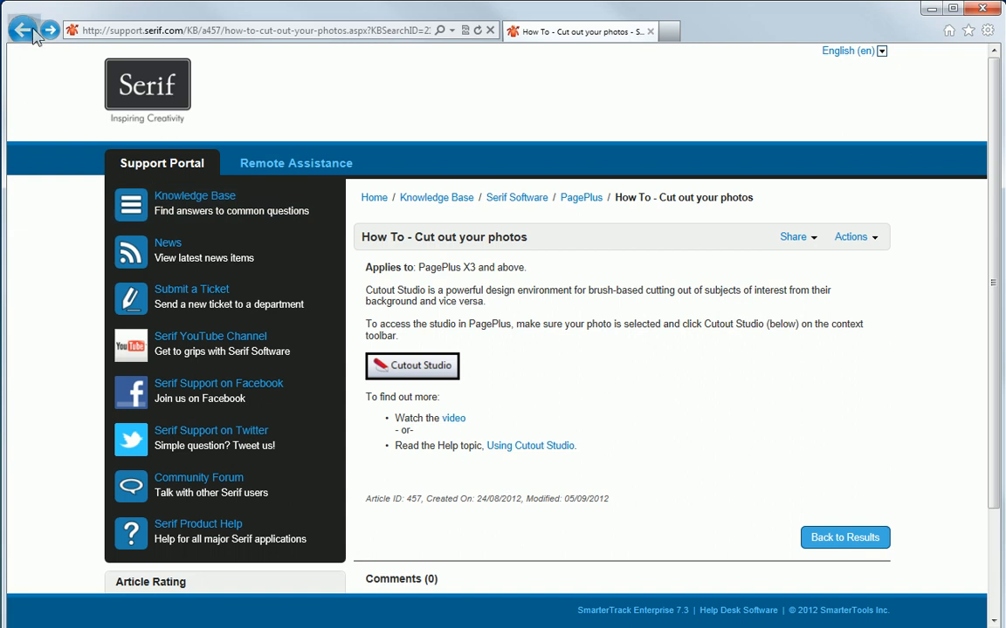
{"action": "mouse_move", "coordinate": [24, 28]}
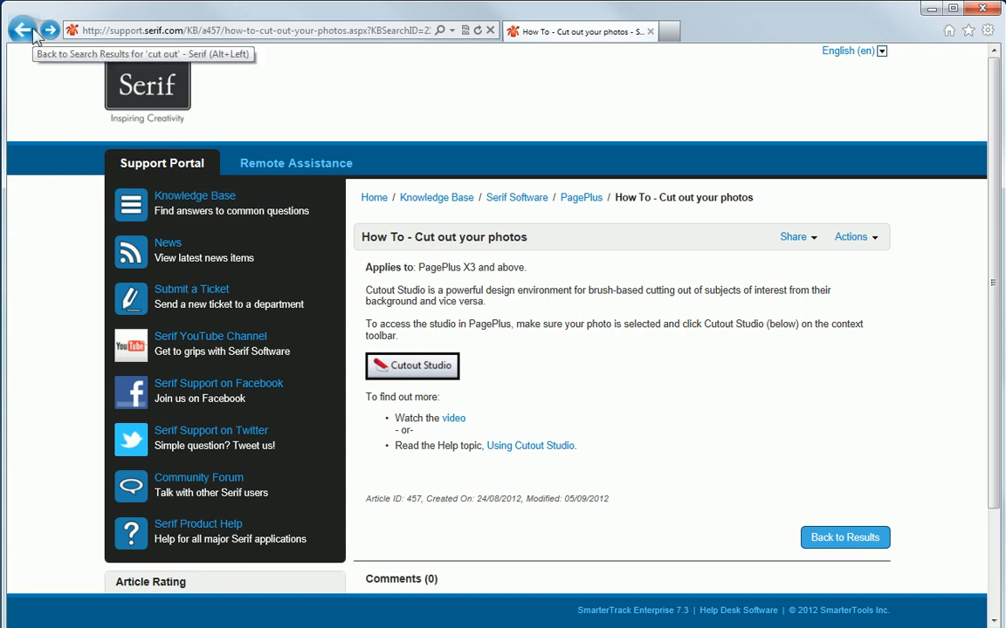
{"action": "mouse_move", "coordinate": [365, 219]}
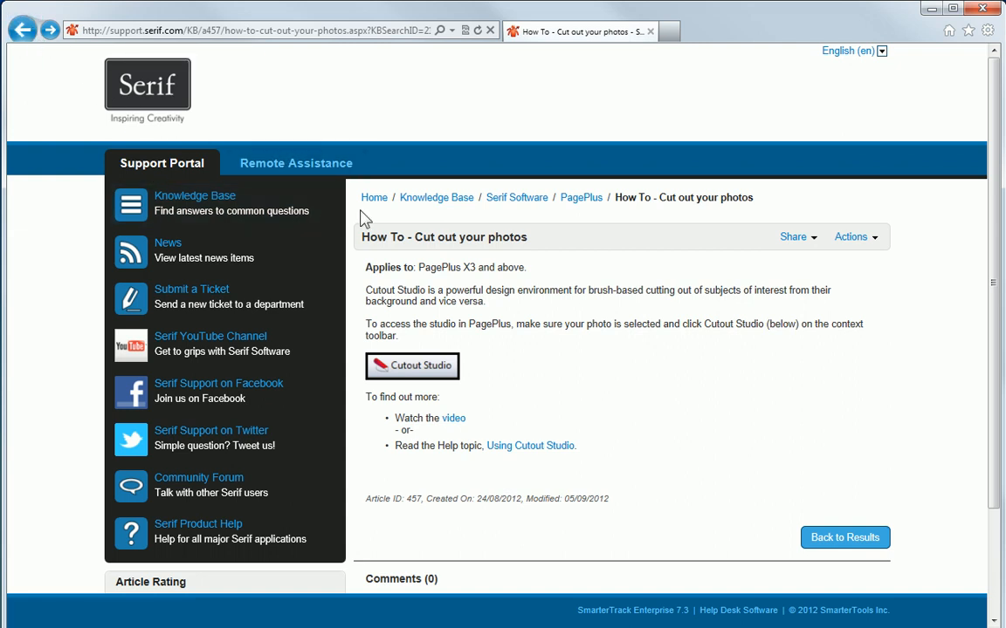
{"action": "mouse_move", "coordinate": [576, 218]}
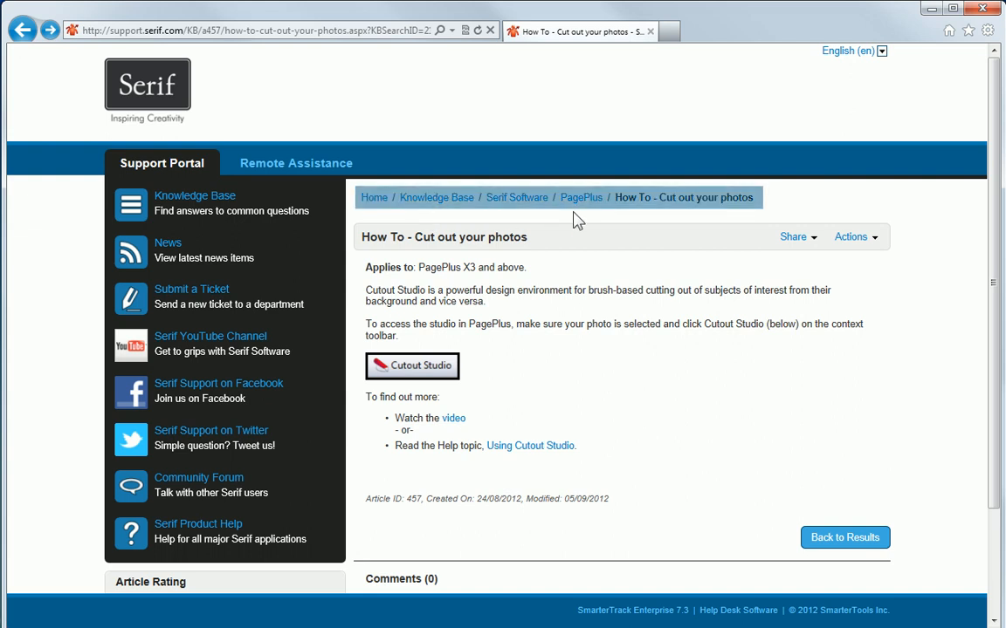
{"action": "mouse_move", "coordinate": [579, 198]}
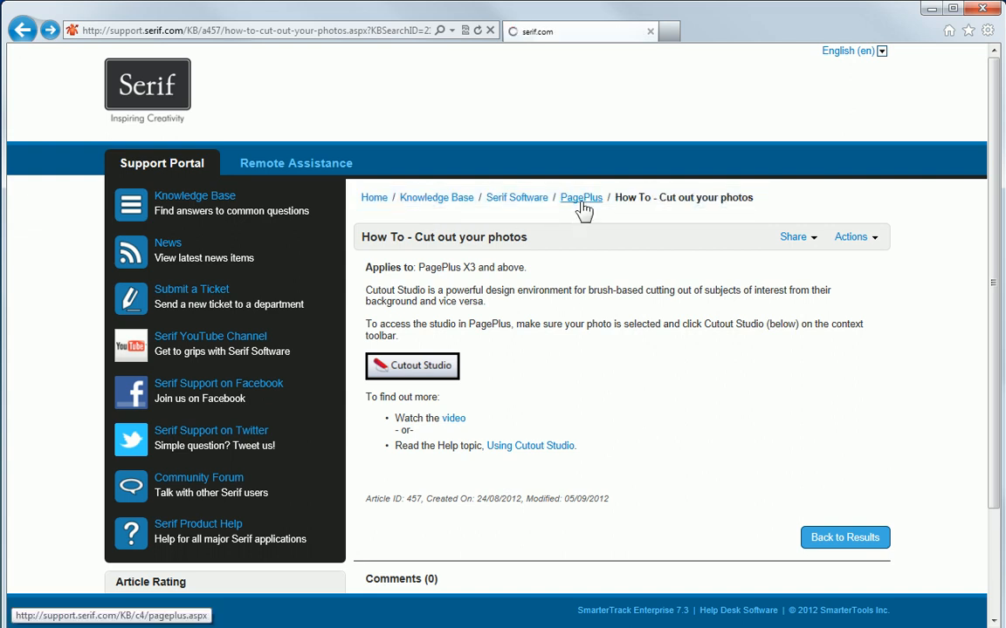
- Go up to the PagePlus and Serif Software folders, then bring up the empty knowledge base search
{"action": "left_click", "coordinate": [579, 198]}
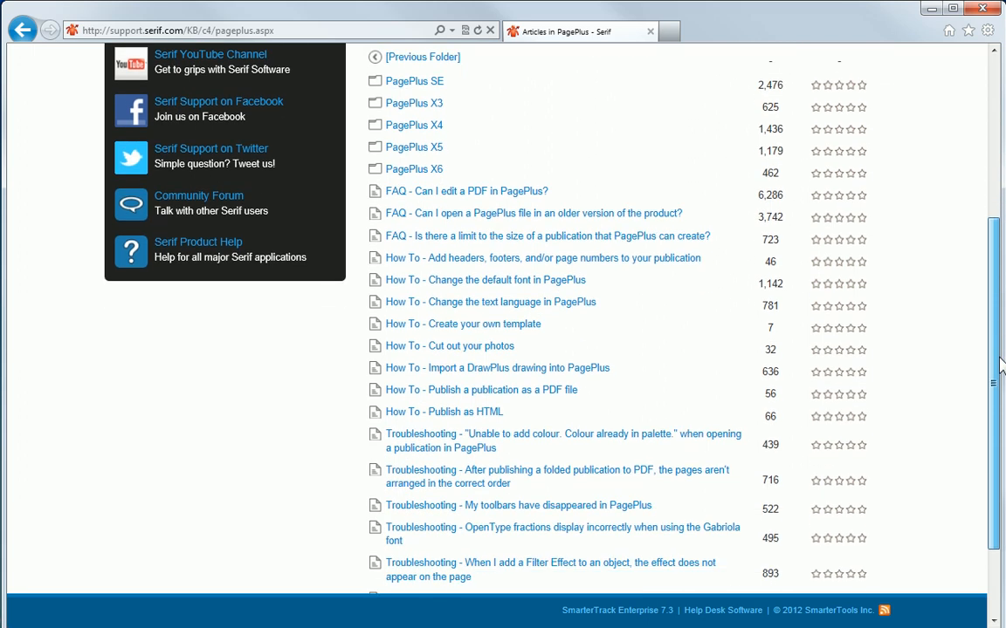
{"action": "scroll", "scroll_direction": "up", "scroll_amount": 3}
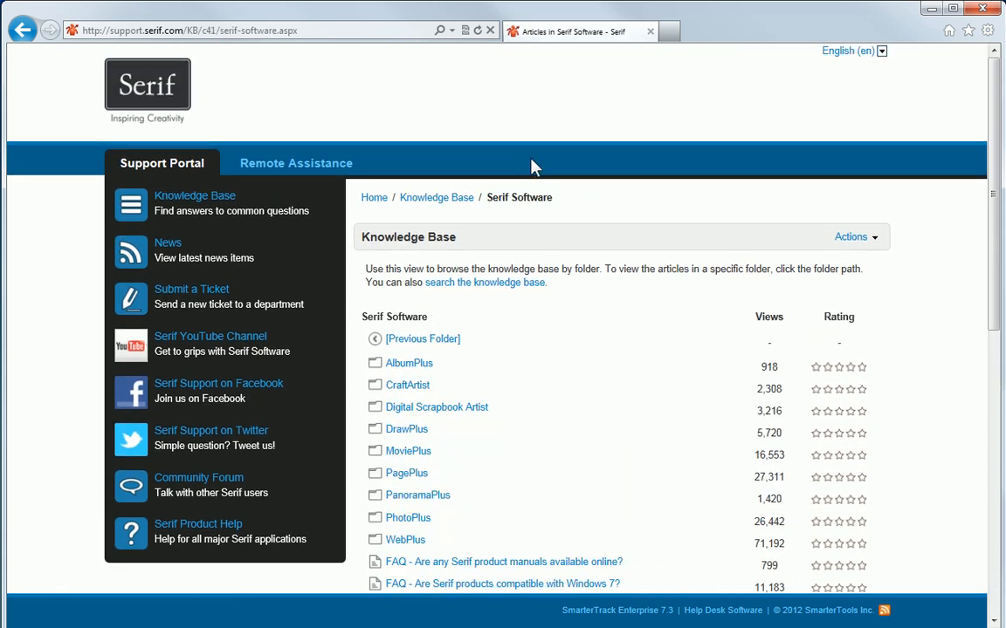
{"action": "mouse_move", "coordinate": [485, 282]}
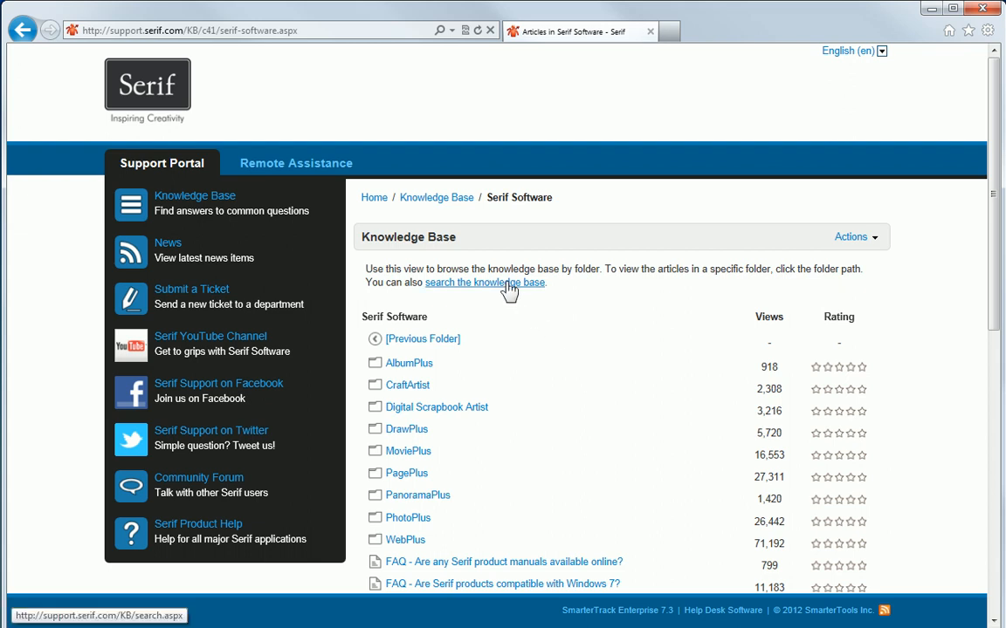
{"action": "left_click", "coordinate": [485, 283]}
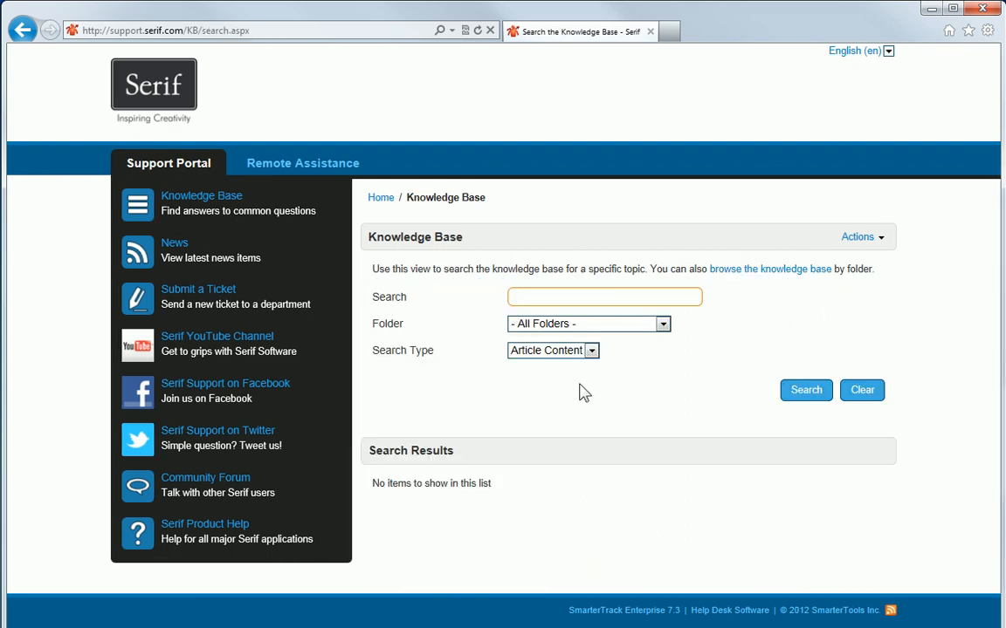
{"action": "mouse_move", "coordinate": [332, 237]}
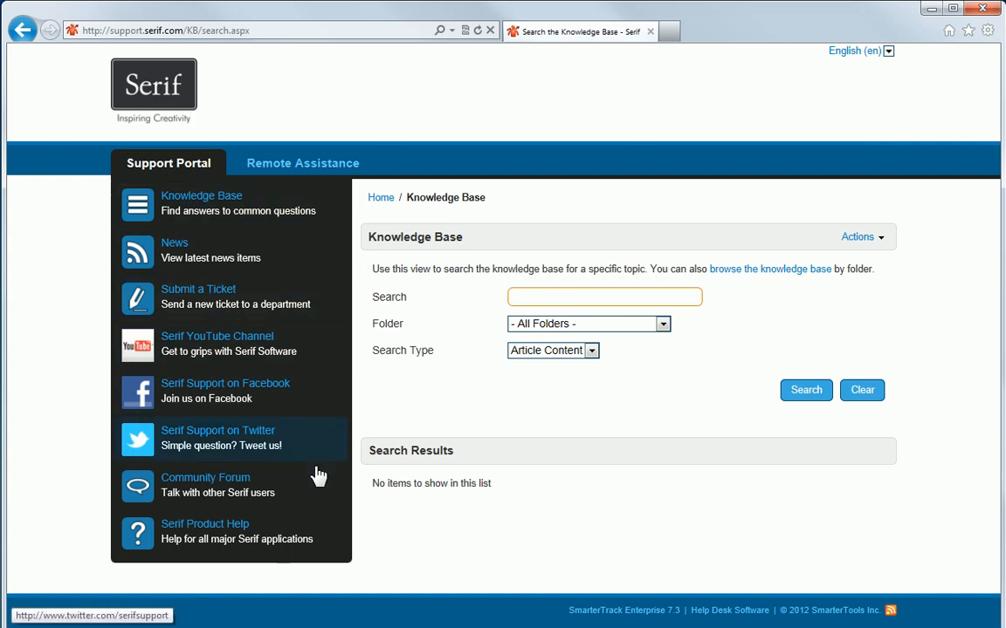
- Visit the Serif Forums, Twitter, Facebook and YouTube tabs, finishing on the Support Portal home
{"action": "left_click", "coordinate": [206, 478]}
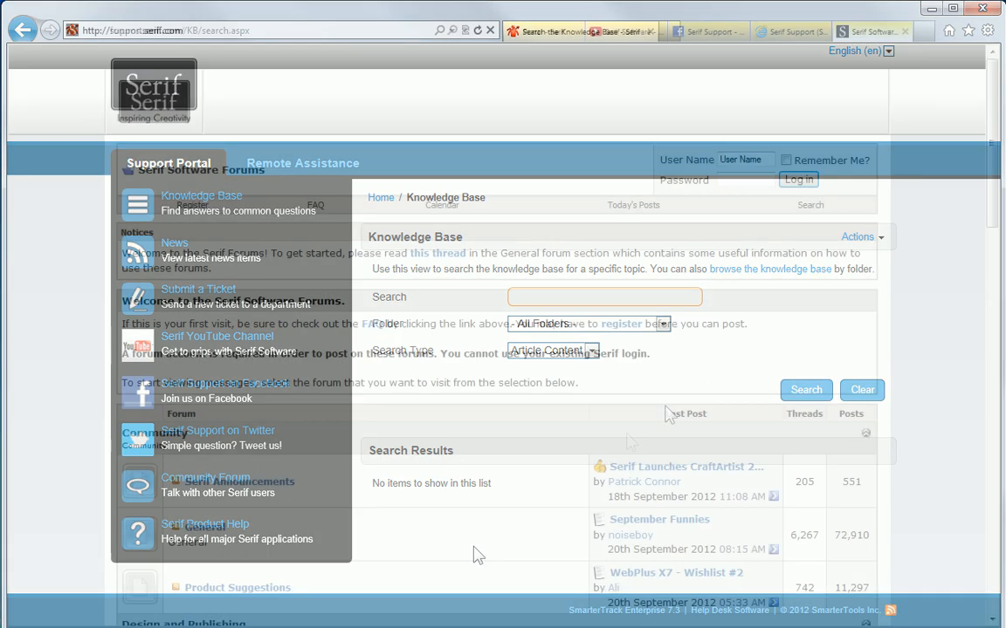
{"action": "left_click", "coordinate": [869, 32]}
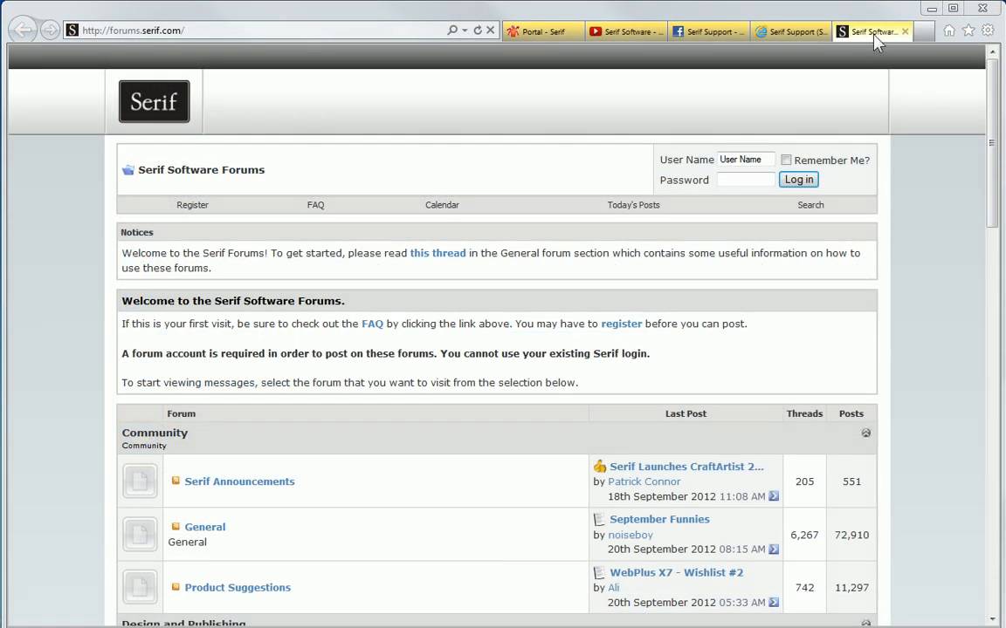
{"action": "left_click", "coordinate": [789, 32]}
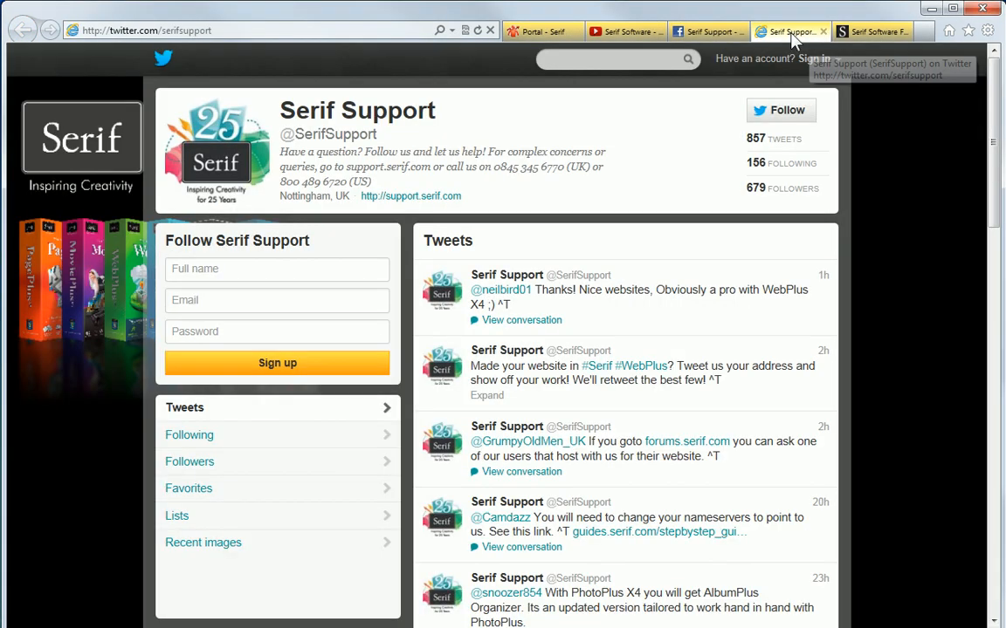
{"action": "left_click", "coordinate": [707, 32]}
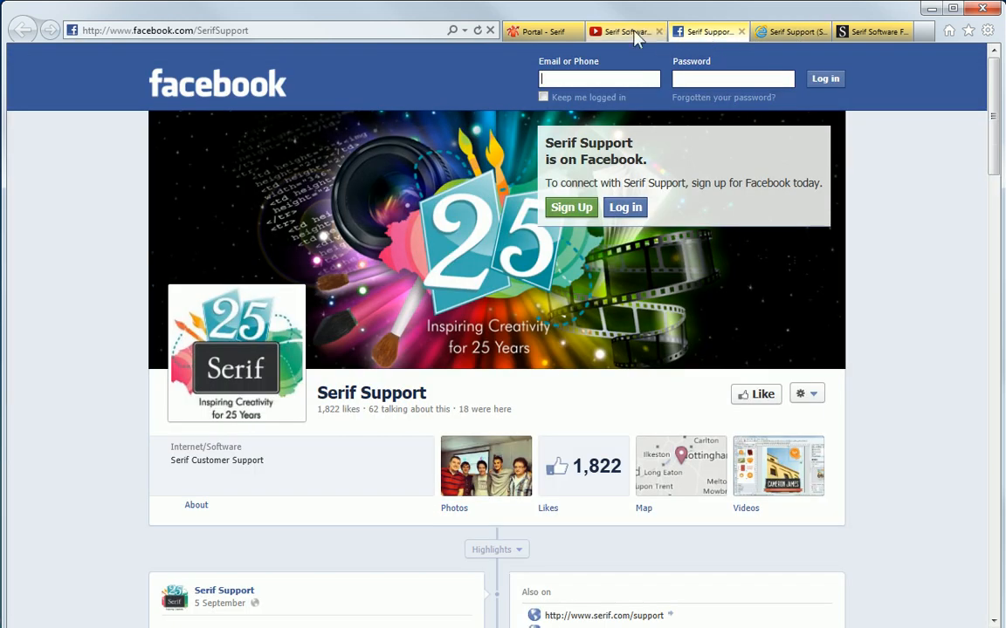
{"action": "left_click", "coordinate": [625, 32]}
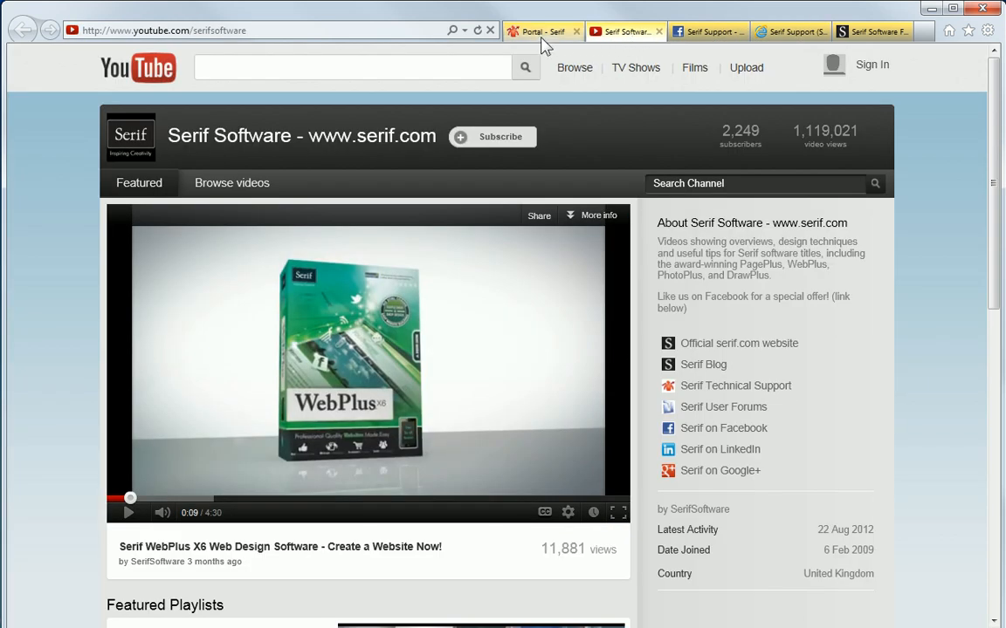
{"action": "left_click", "coordinate": [542, 32]}
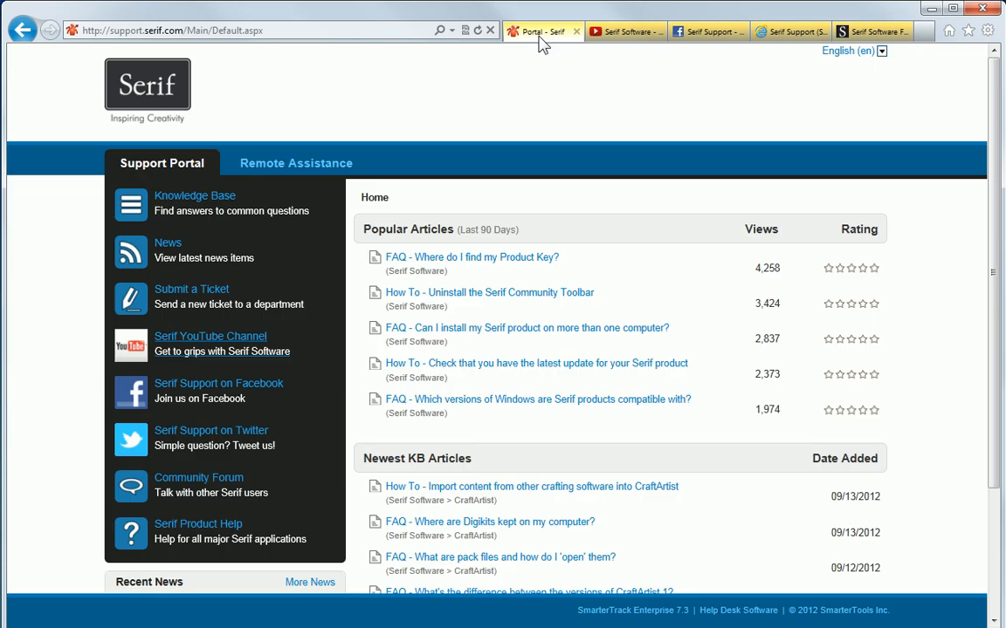